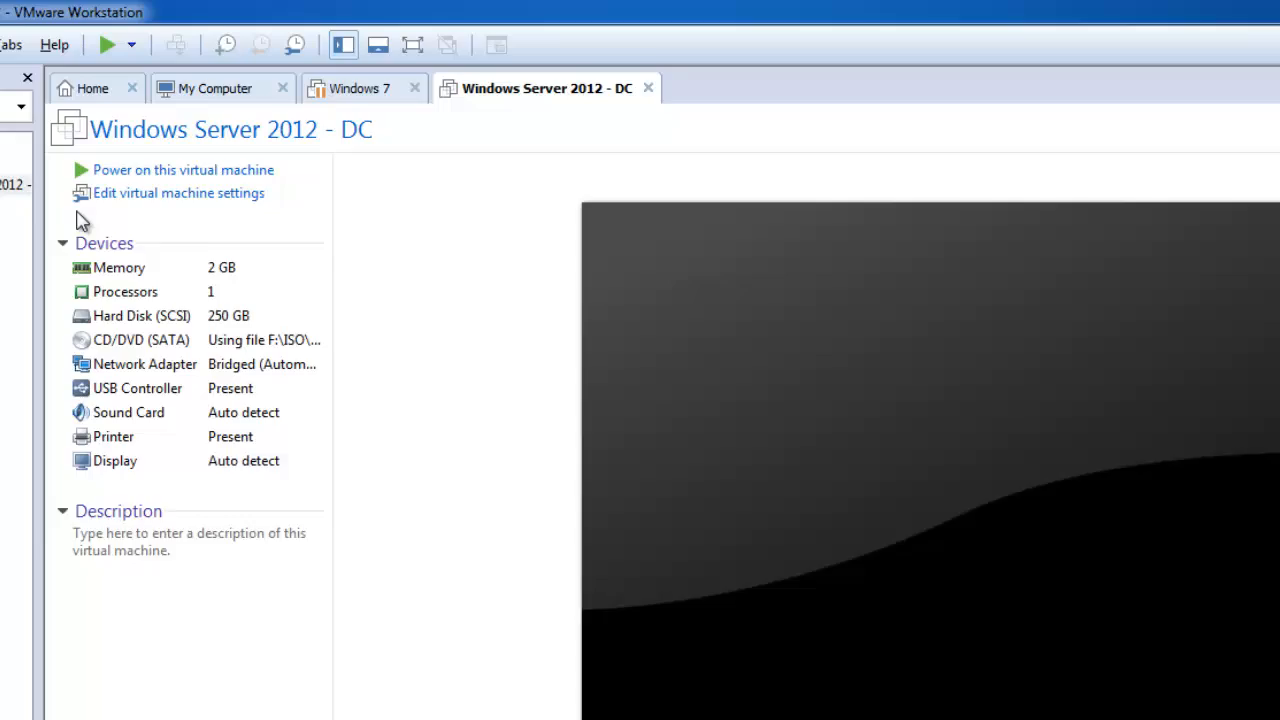
# Open the Windows Server 2012 - DC VM settings and start the Add Hardware wizard
pyautogui.click(178, 192)
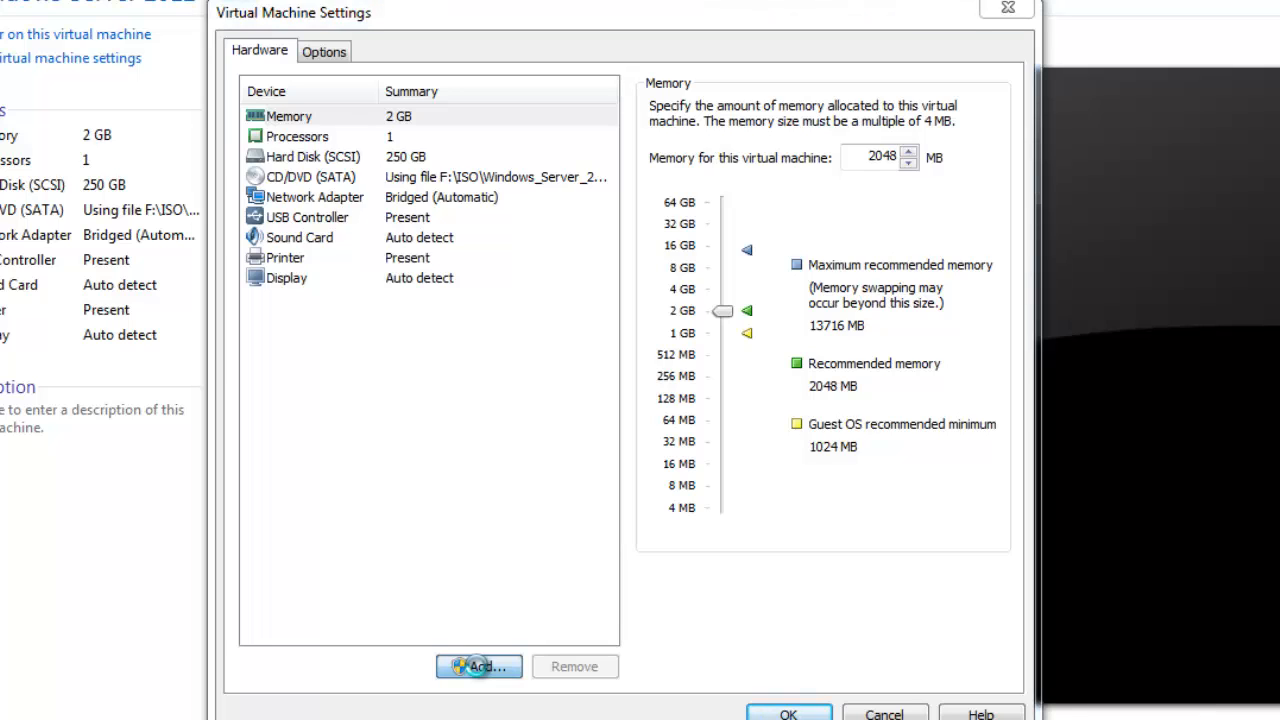
pyautogui.click(478, 666)
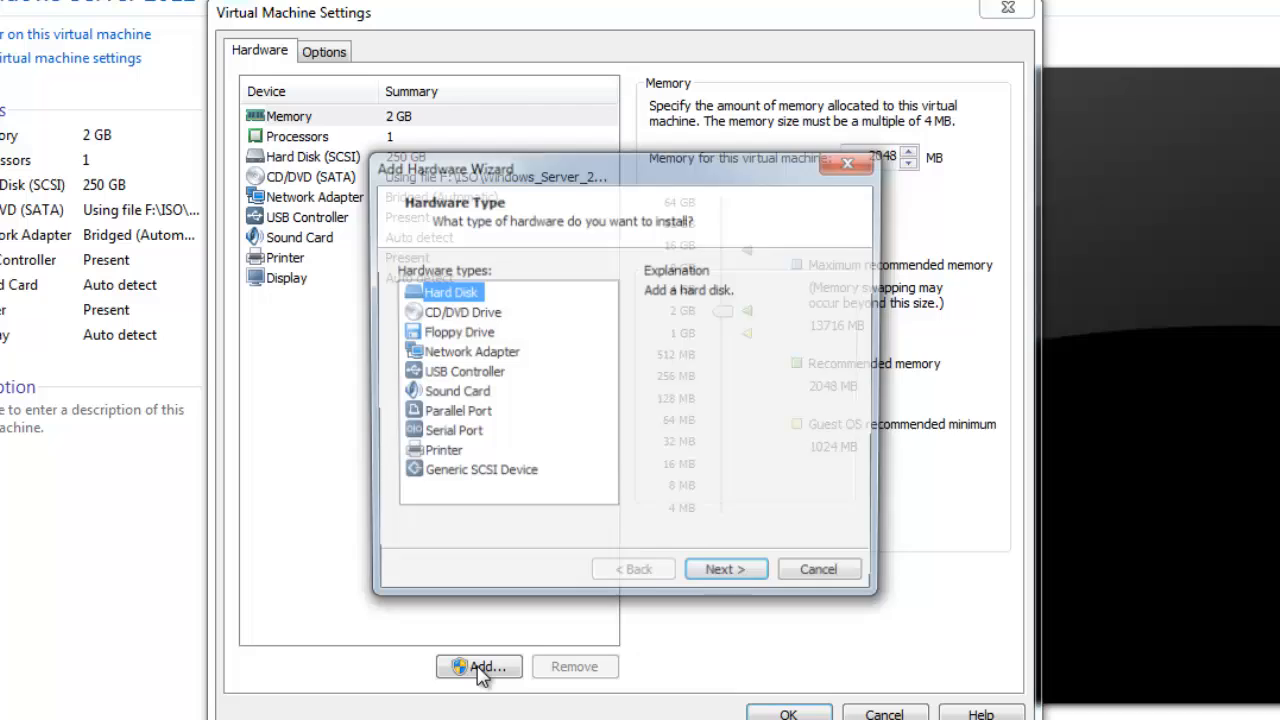
# Choose Hard Disk with the SCSI type and create a new virtual disk
pyautogui.click(479, 666)
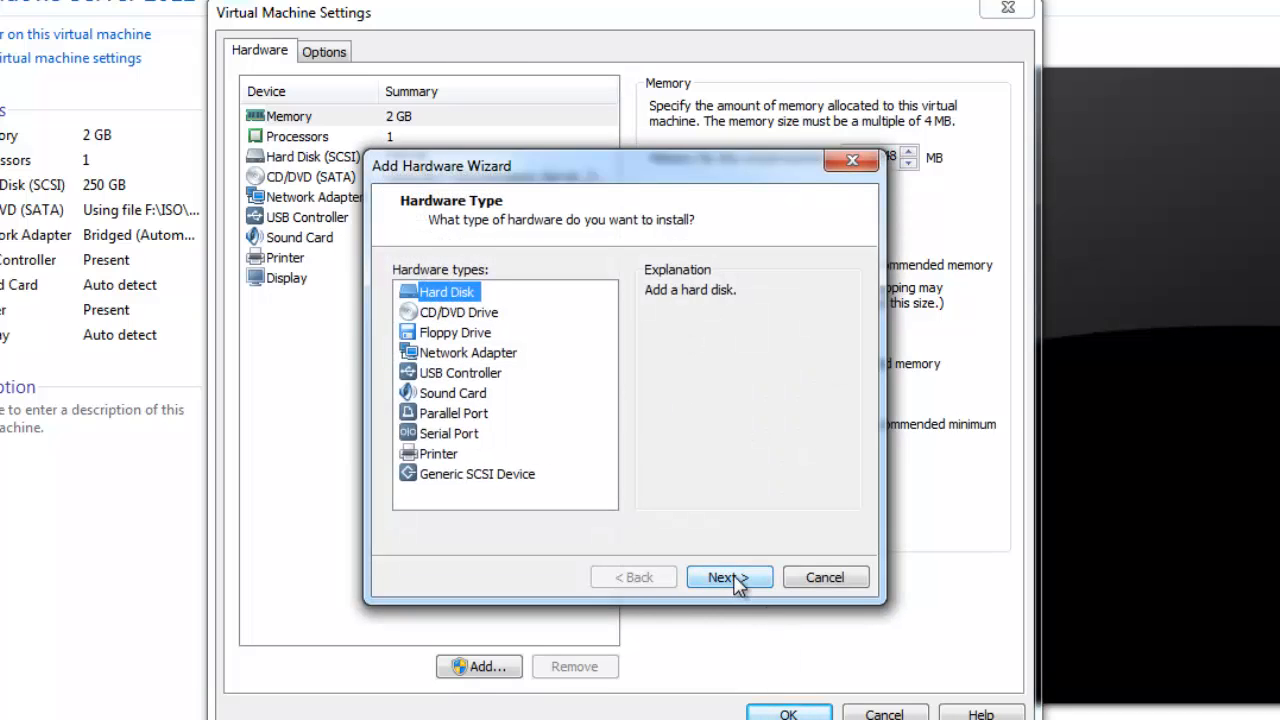
pyautogui.click(729, 577)
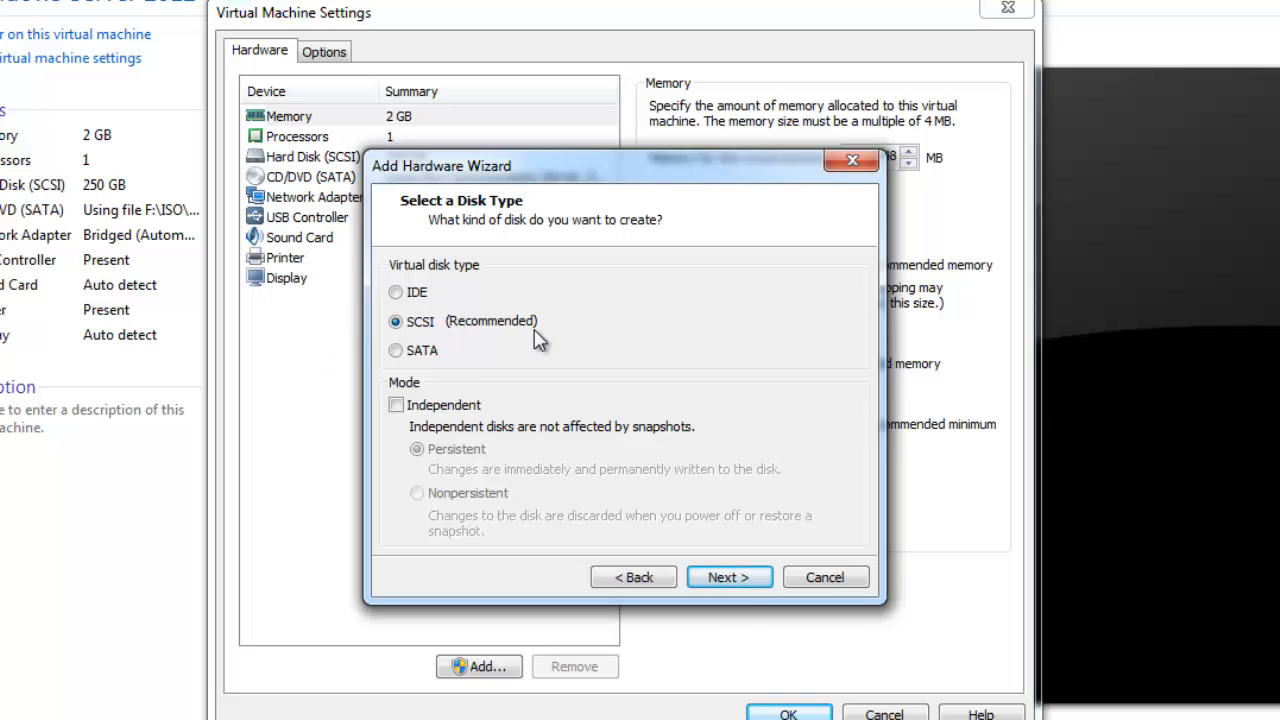
pyautogui.click(729, 577)
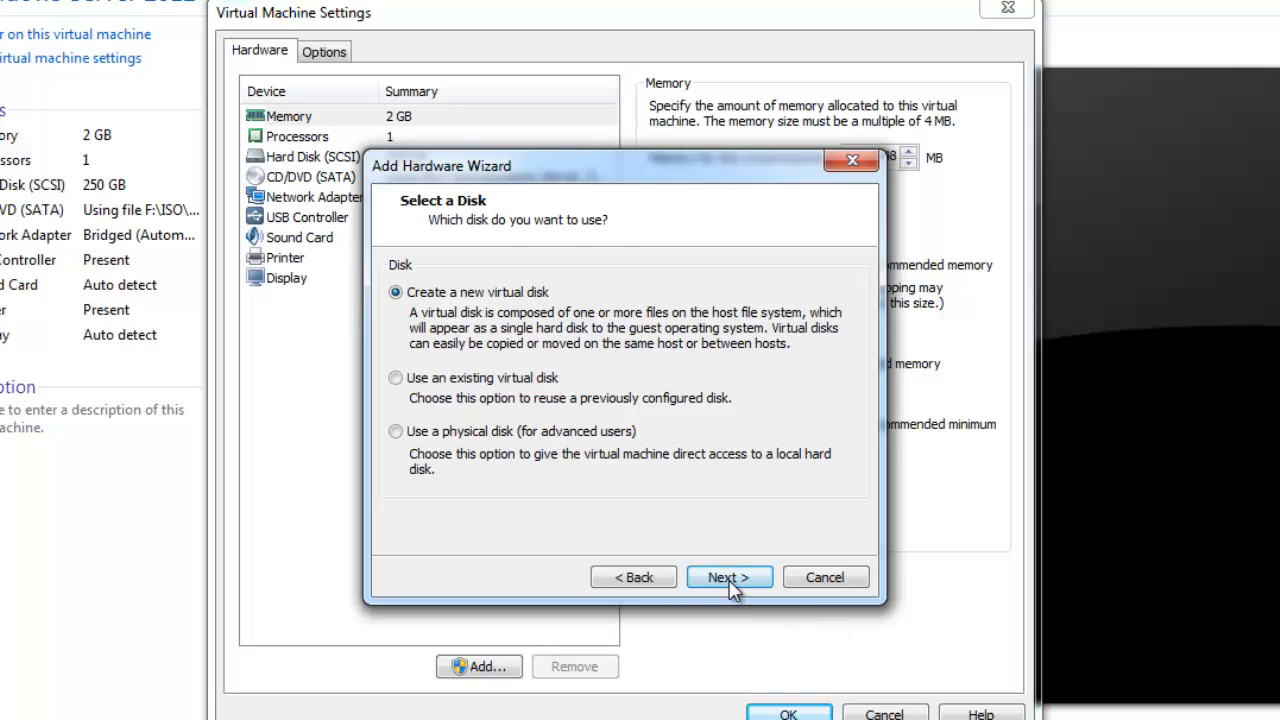
pyautogui.click(729, 577)
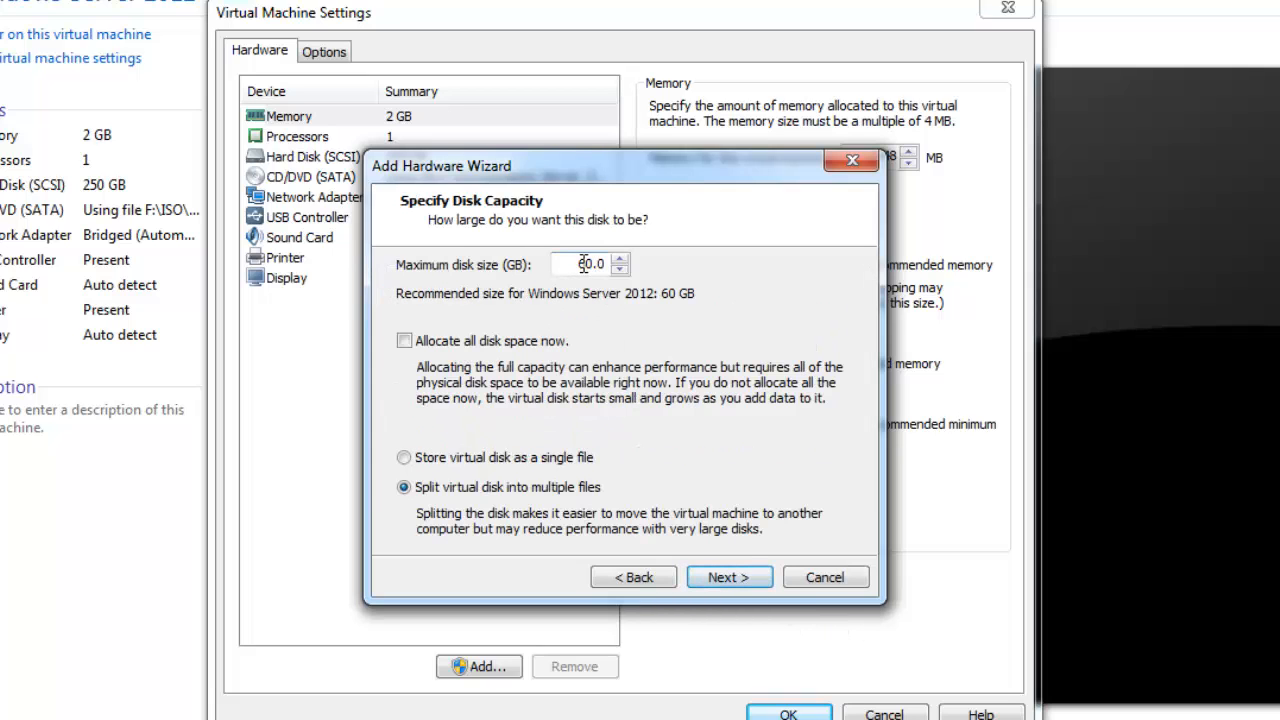
# Size the new disk at 500 GB, stored as a single file, and finish
pyautogui.write('60.0')
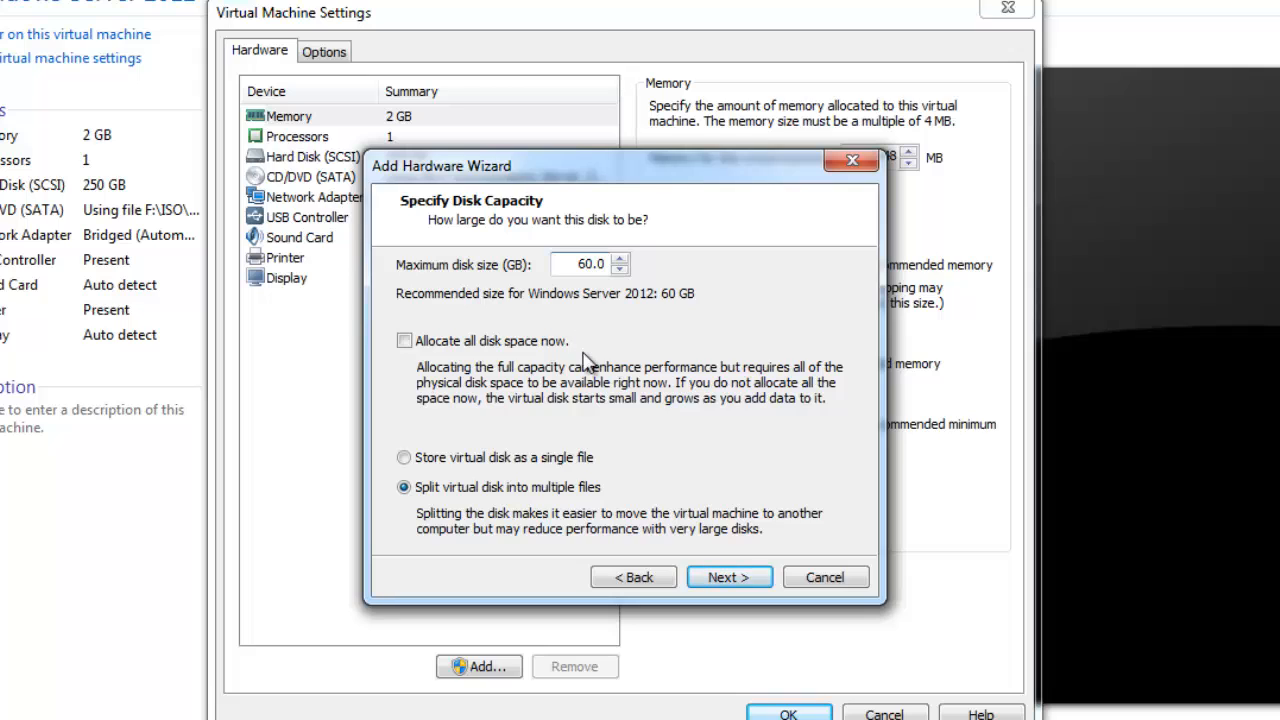
pyautogui.write('50.0')
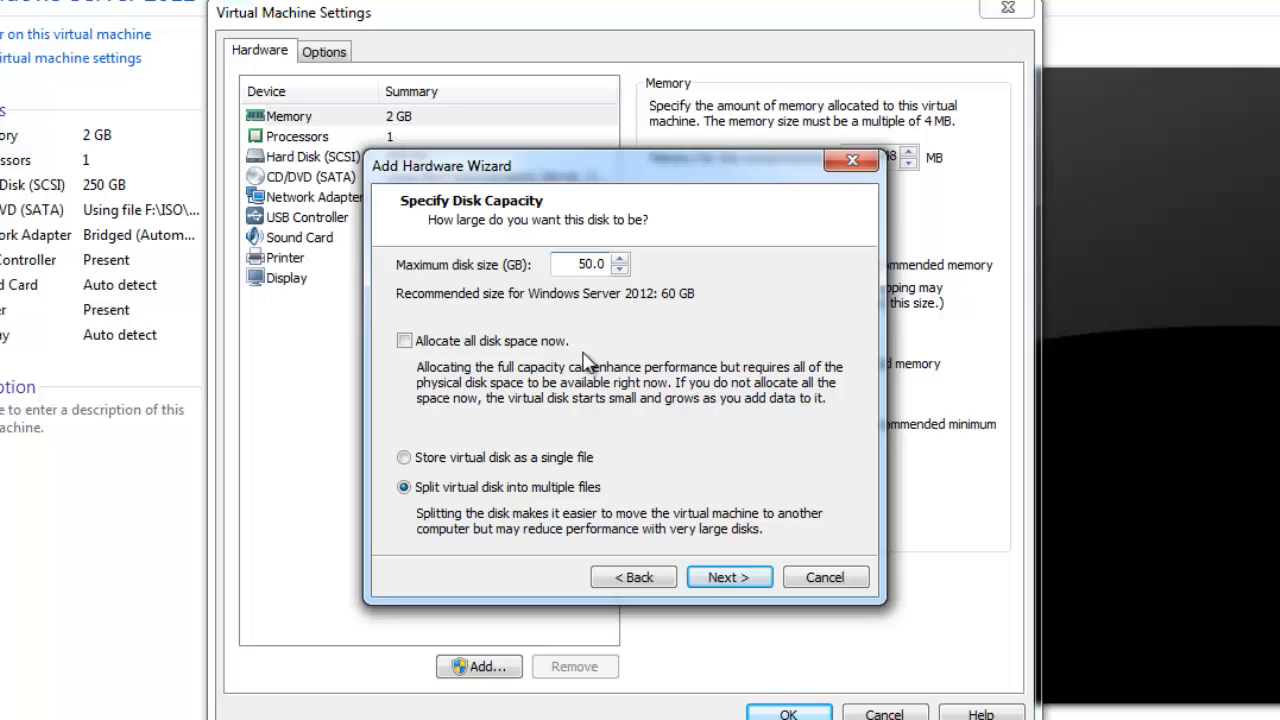
pyautogui.write('500.0')
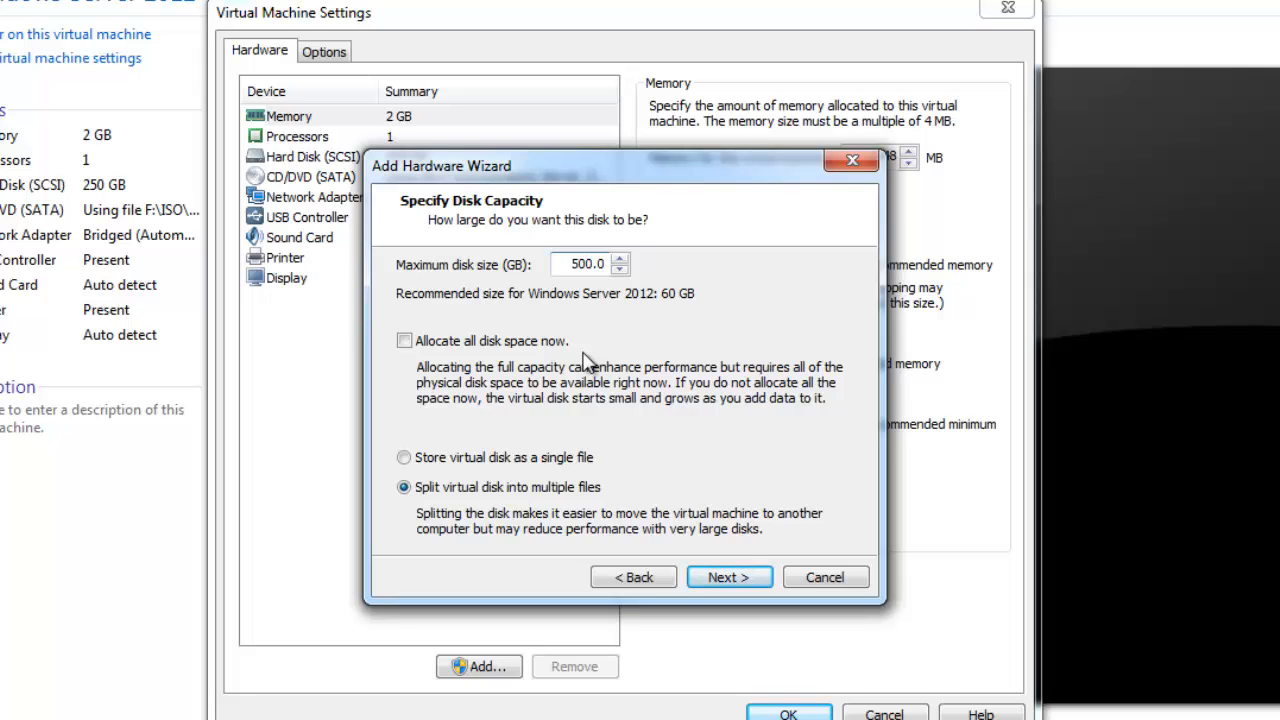
pyautogui.click(404, 457)
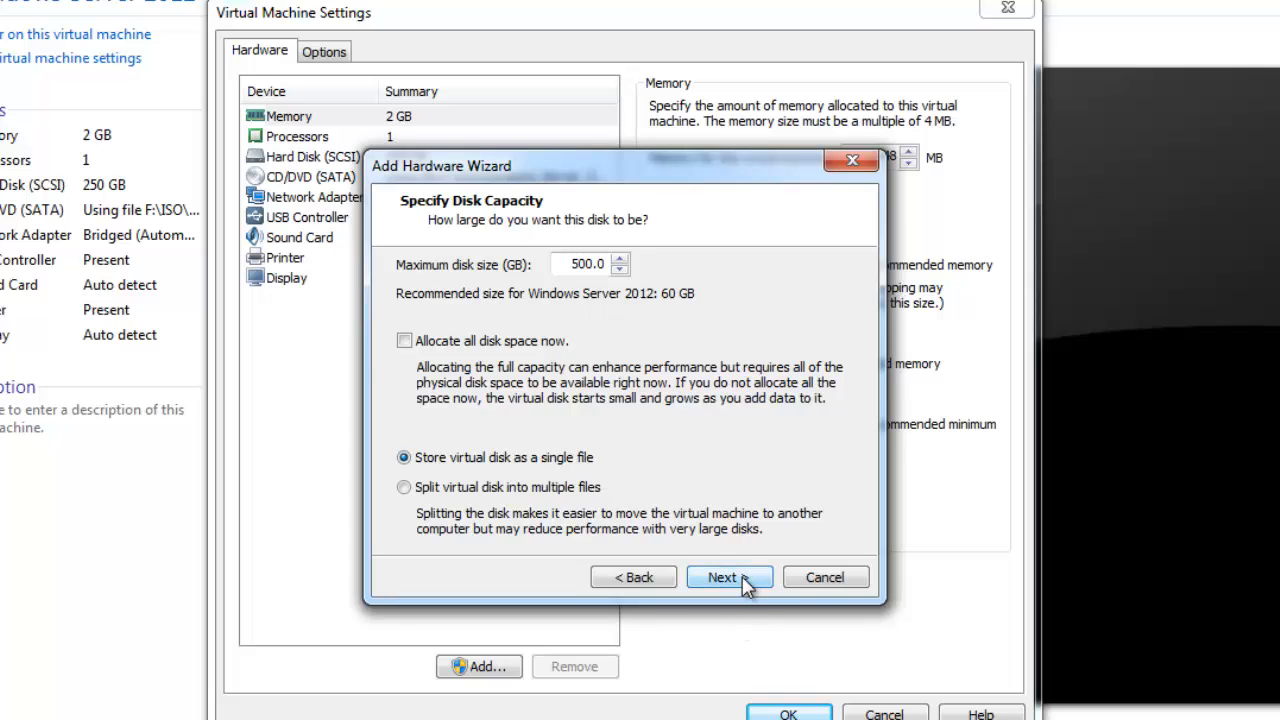
pyautogui.click(722, 577)
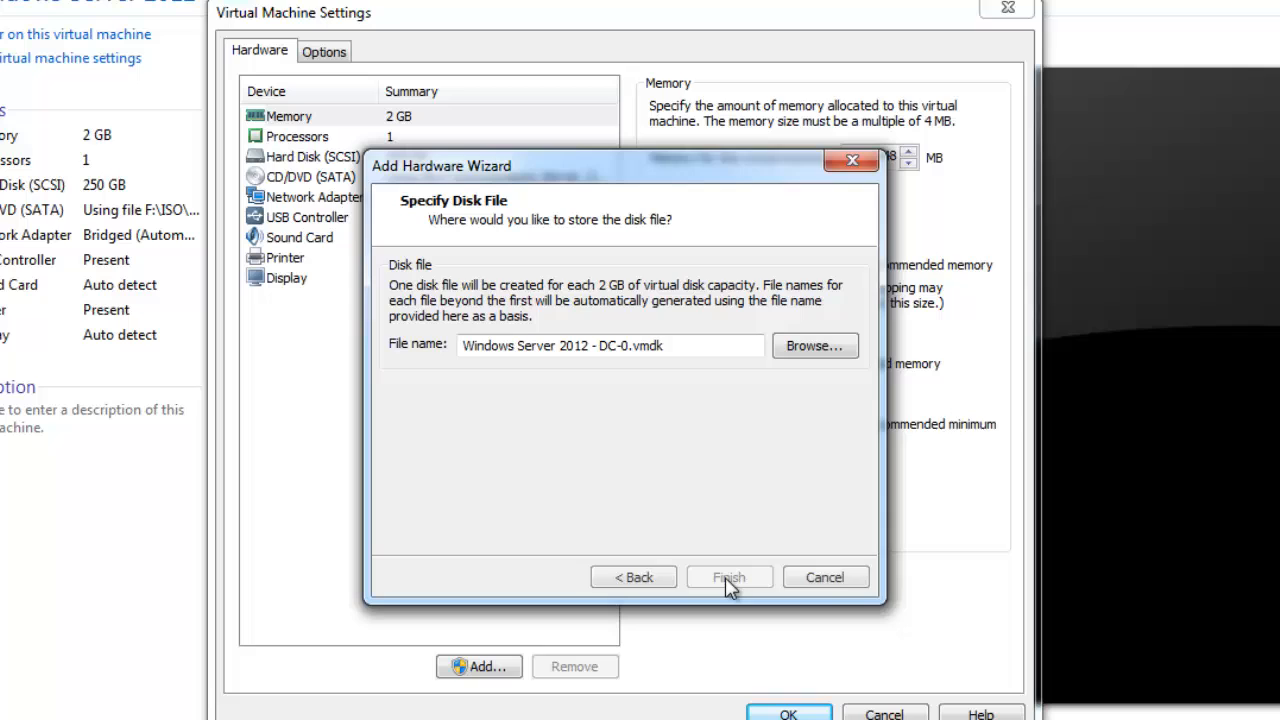
pyautogui.click(729, 577)
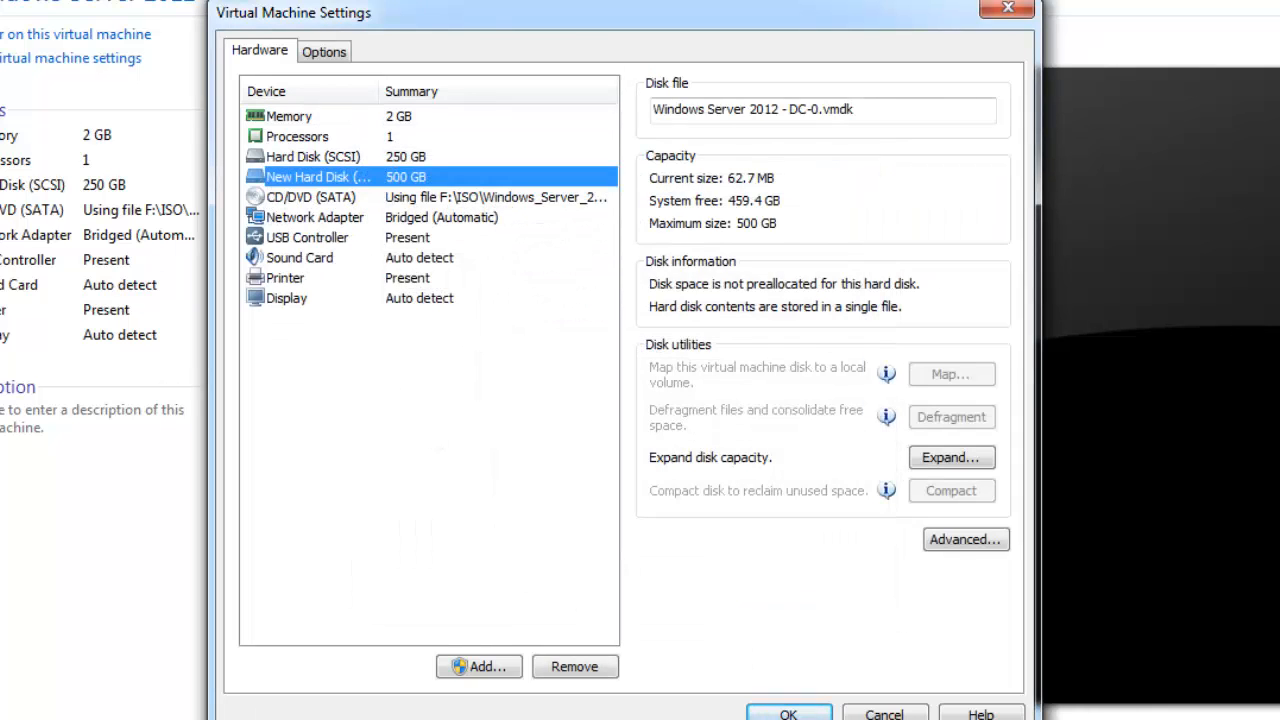
# Save the VM settings with the new 500 GB Hard Disk 2
pyautogui.click(788, 714)
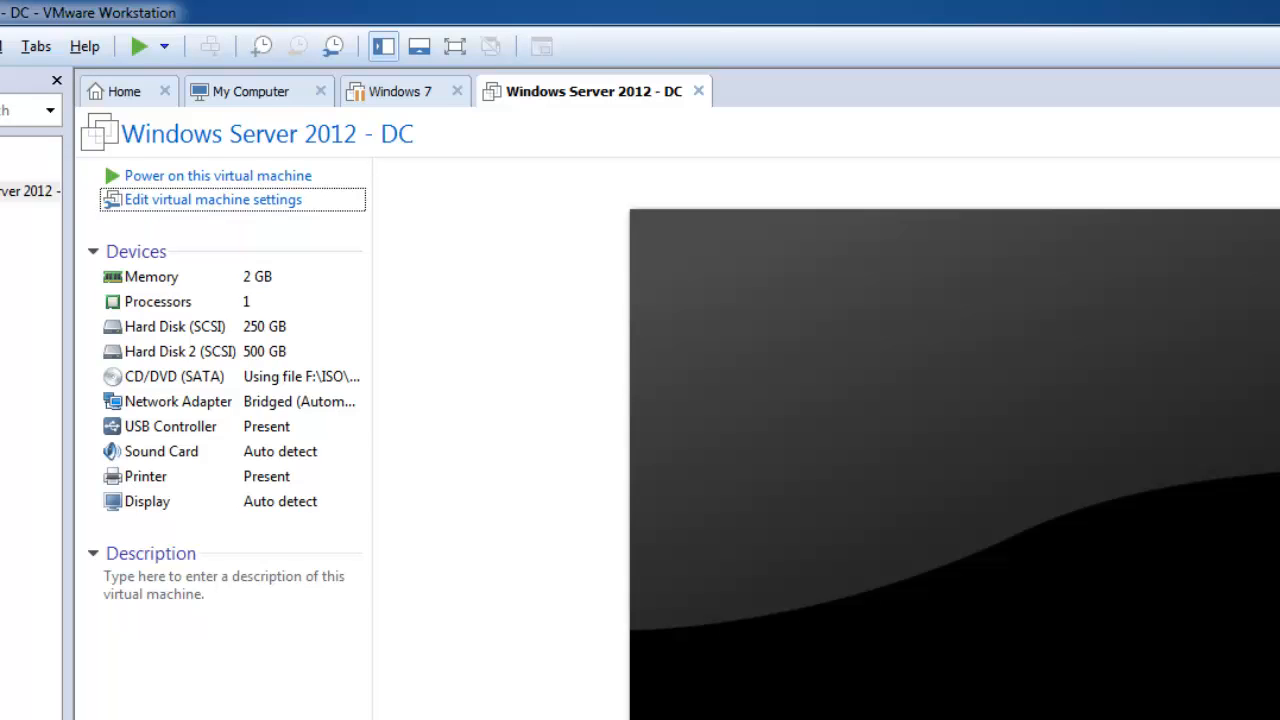
pyautogui.moveTo(190, 210)
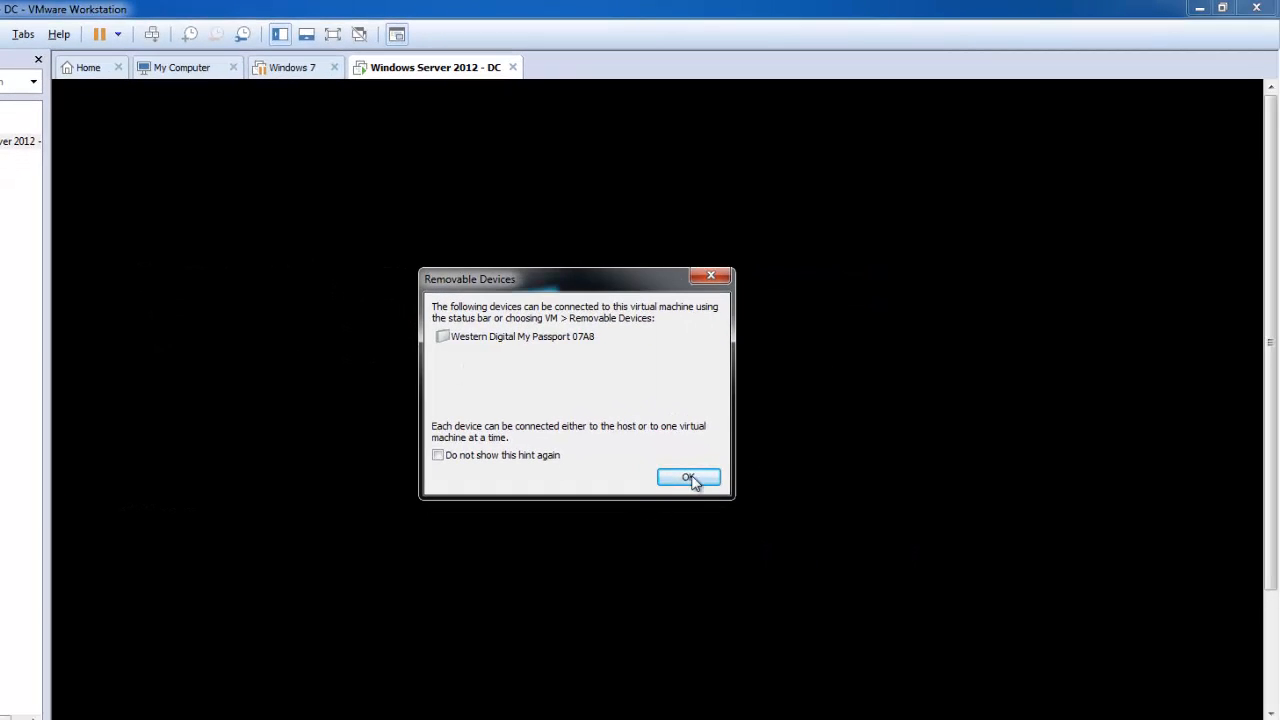
# Dismiss the removable devices notice, sign in as Administrator, and open the Win+X menu
pyautogui.click(689, 478)
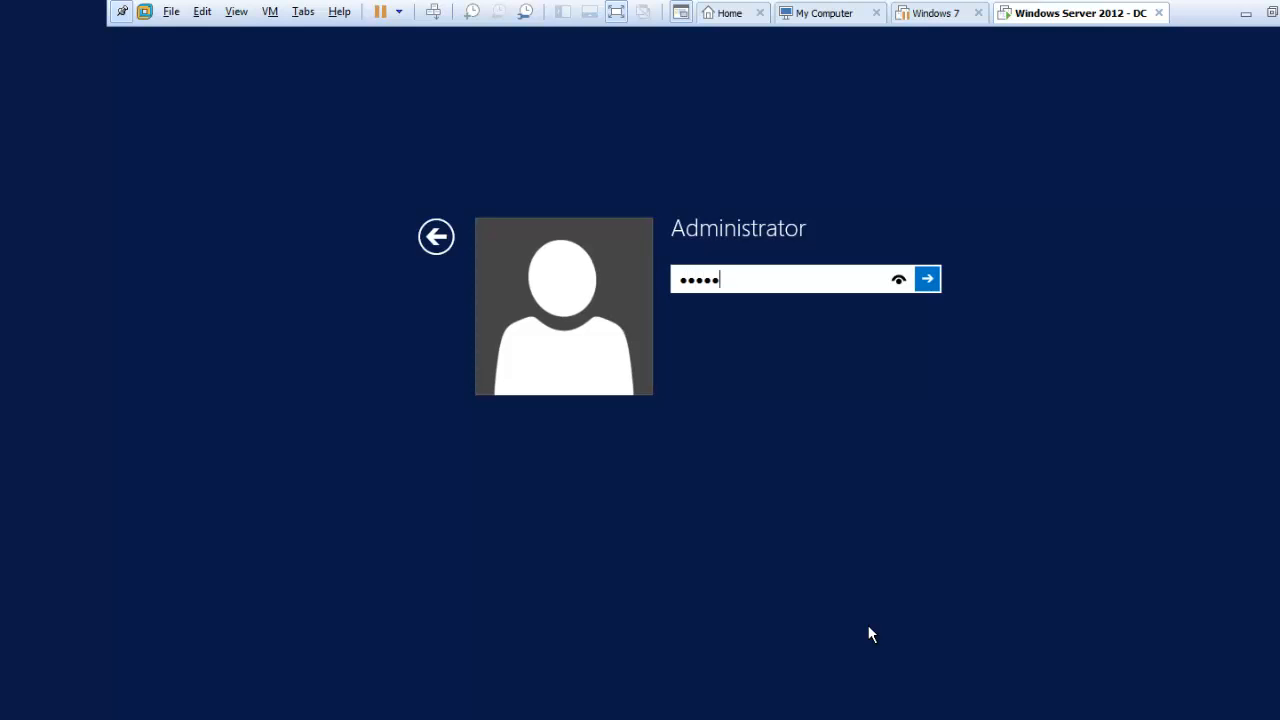
pyautogui.click(926, 279)
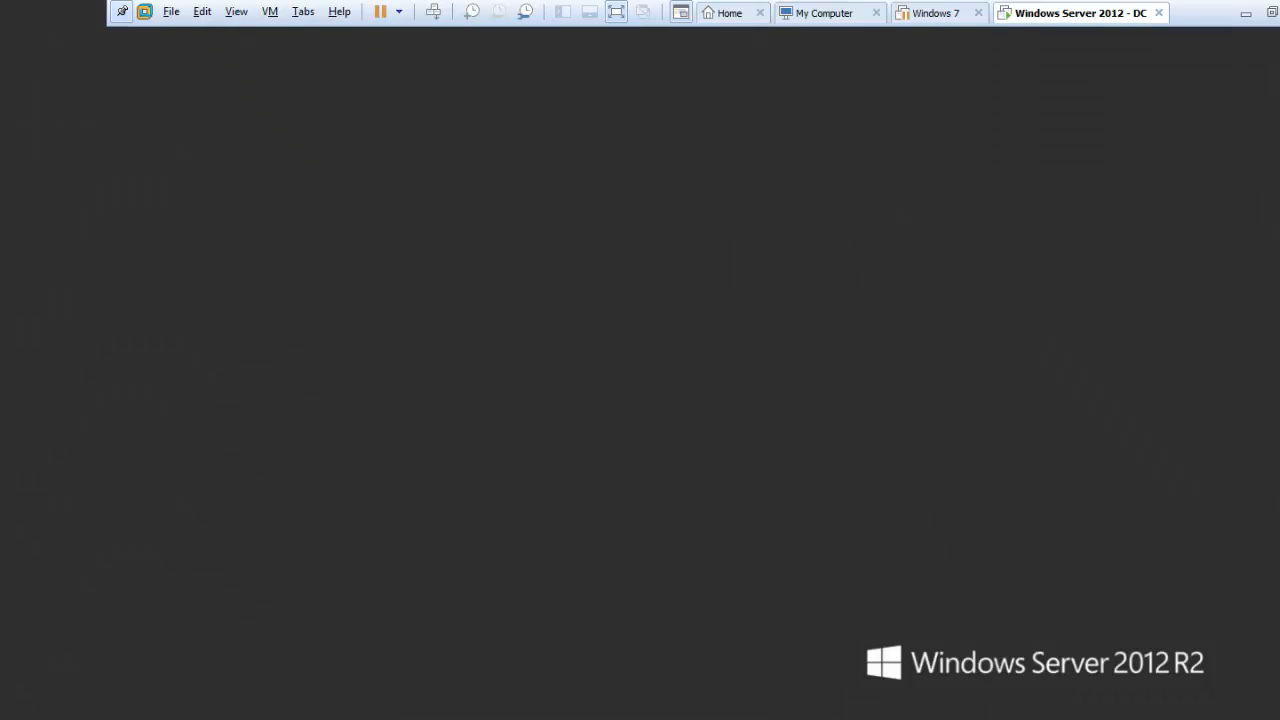
pyautogui.click(126, 558)
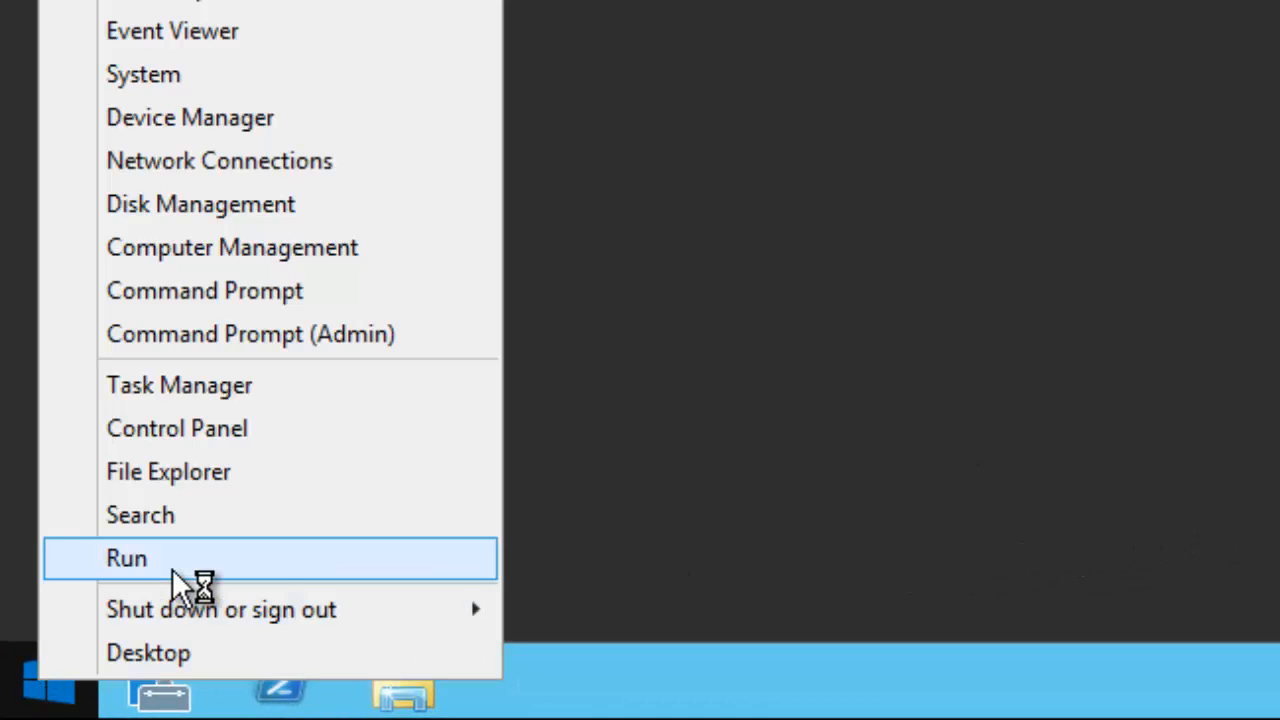
# Launch cmd from the Run box and change to the root of C:
pyautogui.click(126, 558)
pyautogui.write('cmd')
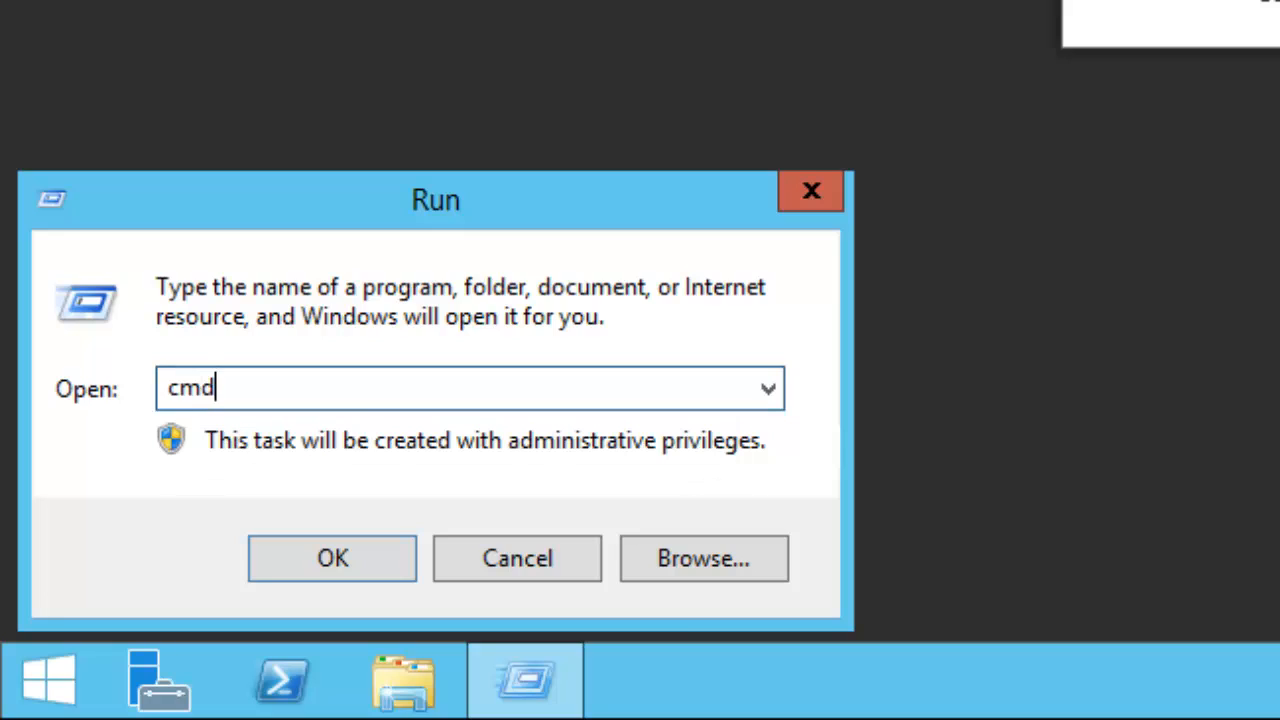
pyautogui.click(331, 557)
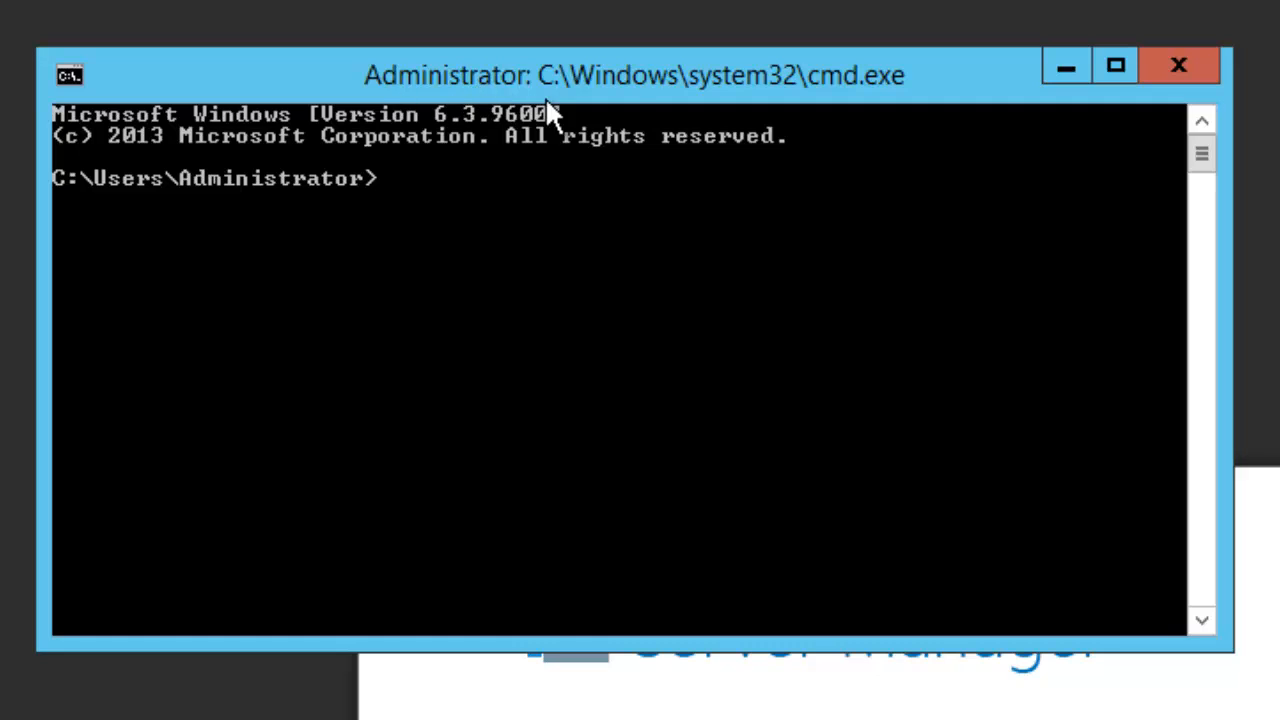
pyautogui.moveTo(590, 225)
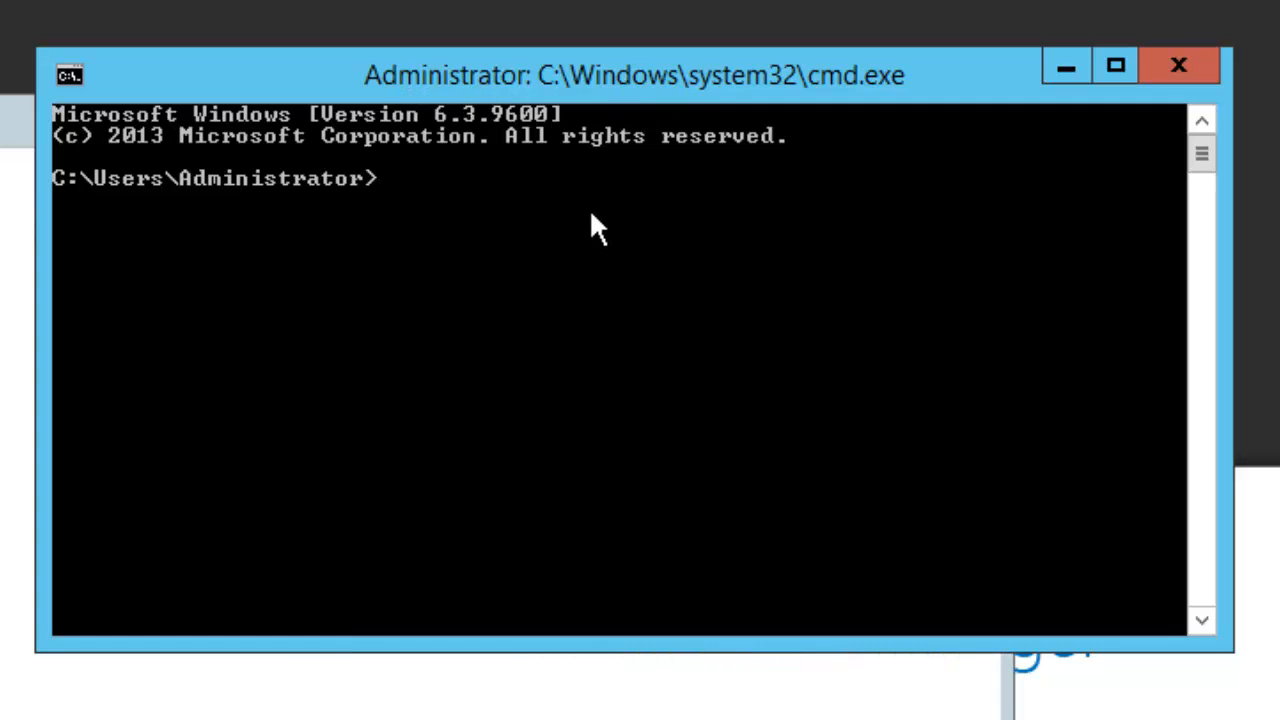
pyautogui.write('cd')
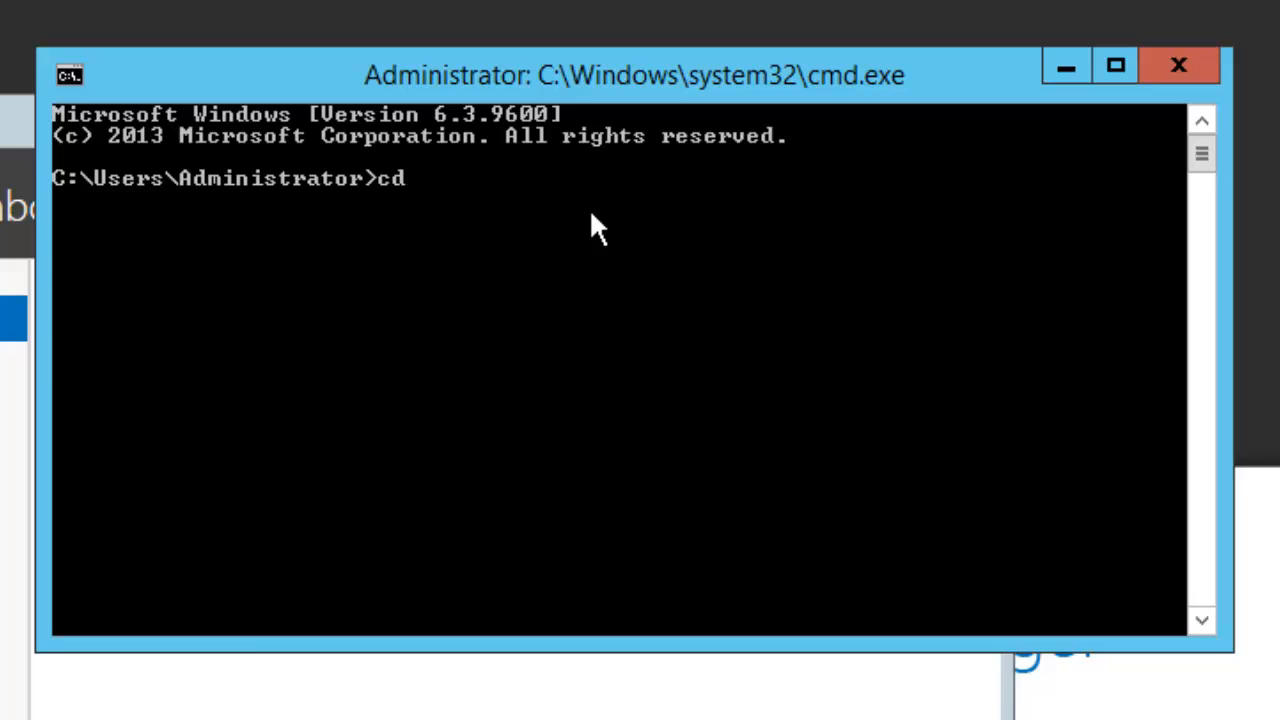
pyautogui.write('\\\\')
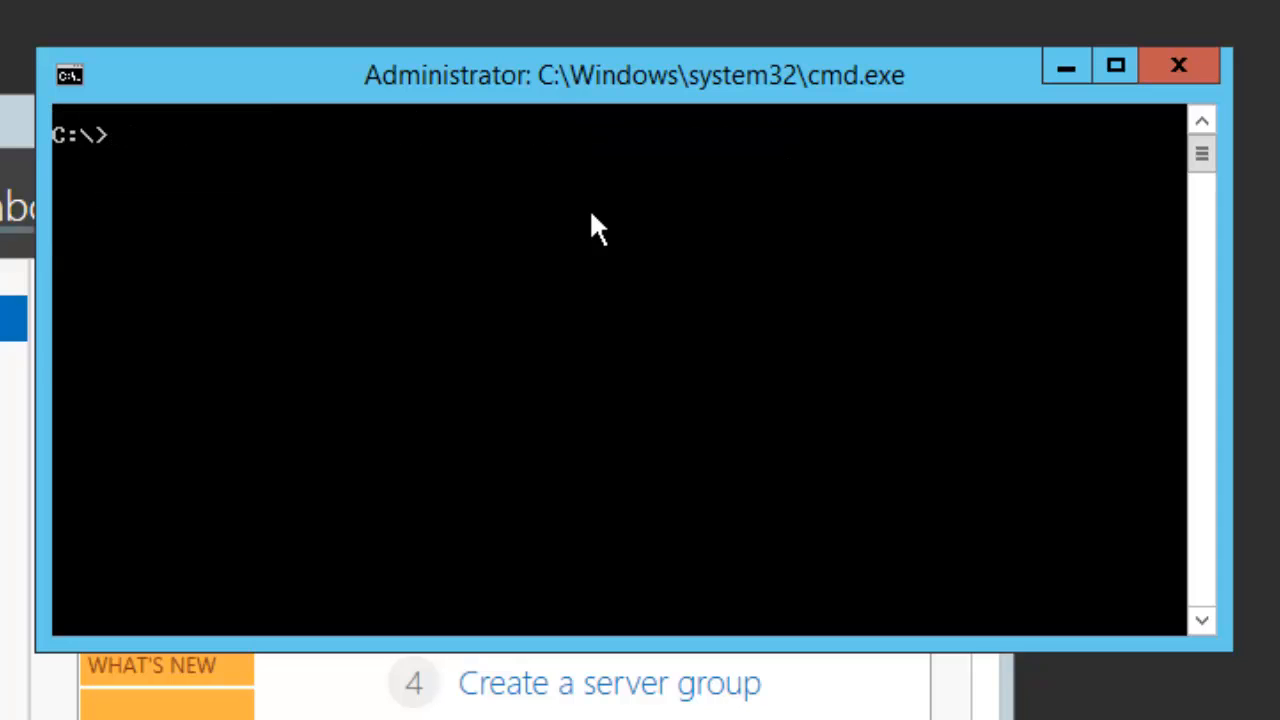
pyautogui.moveTo(693, 113)
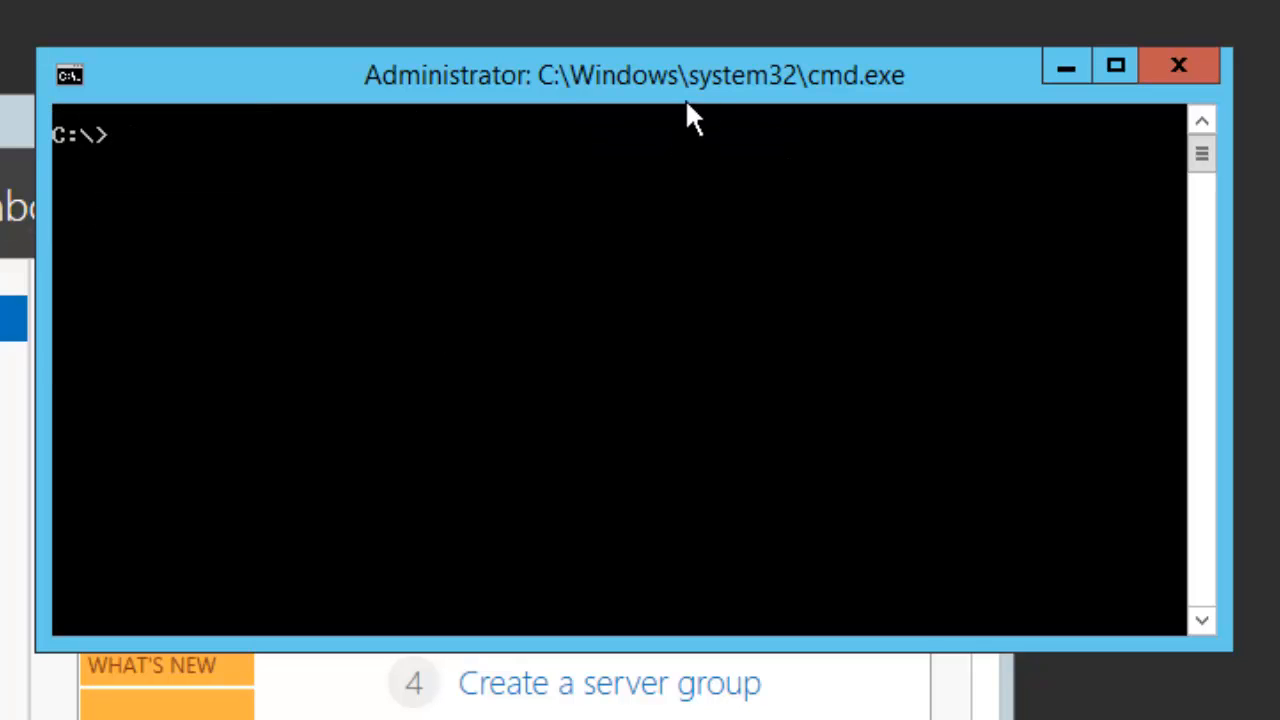
pyautogui.moveTo(545, 390)
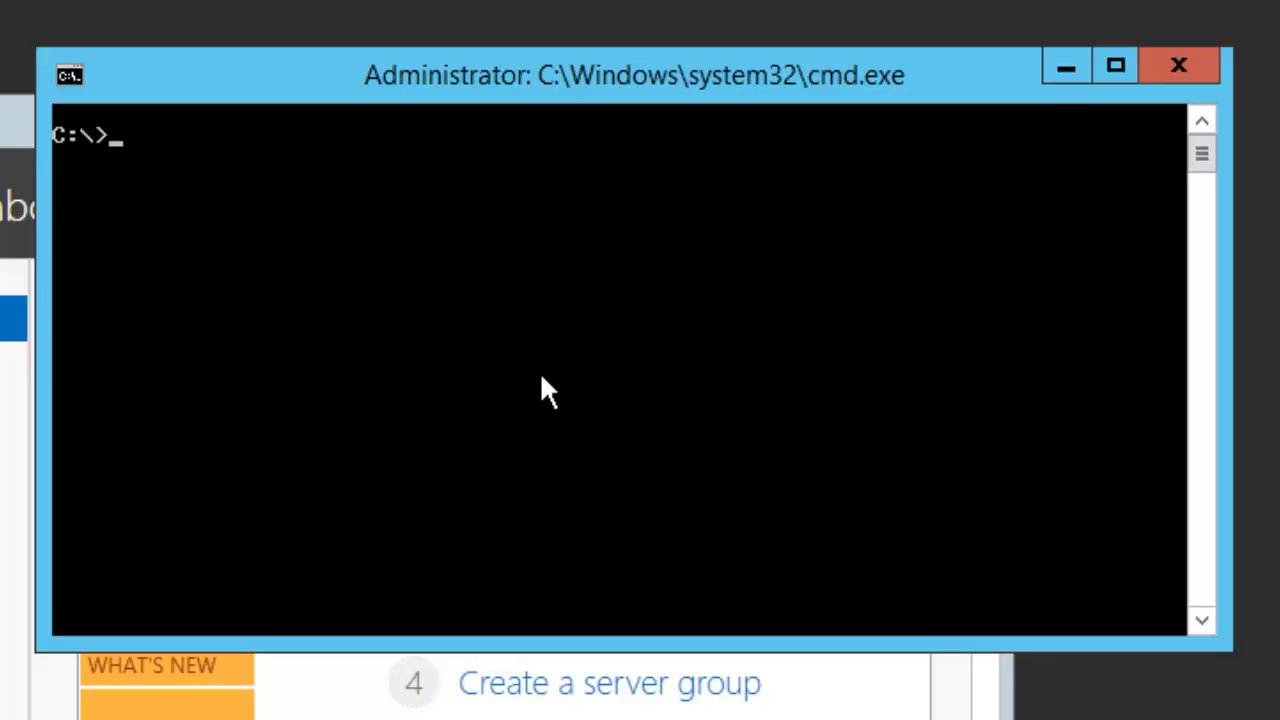
# Start diskpart, list the disks, and select the 500 GB Disk 1
pyautogui.write('disk')
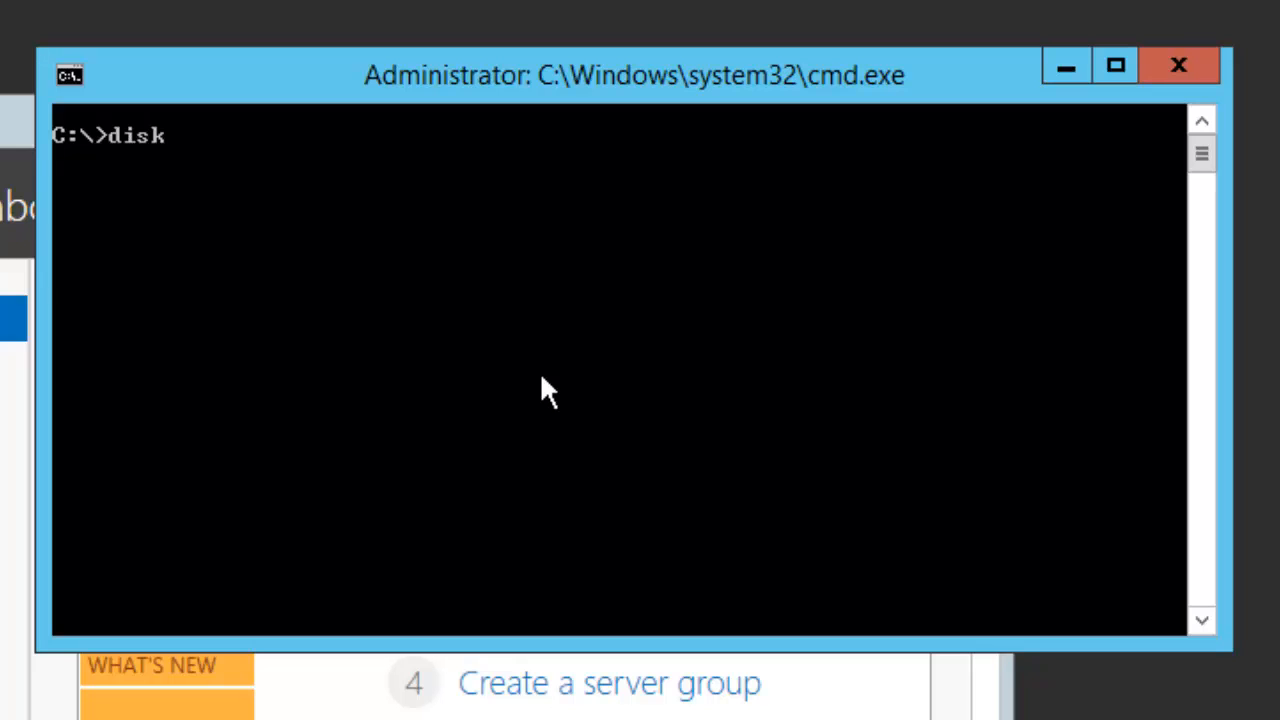
pyautogui.write('part')
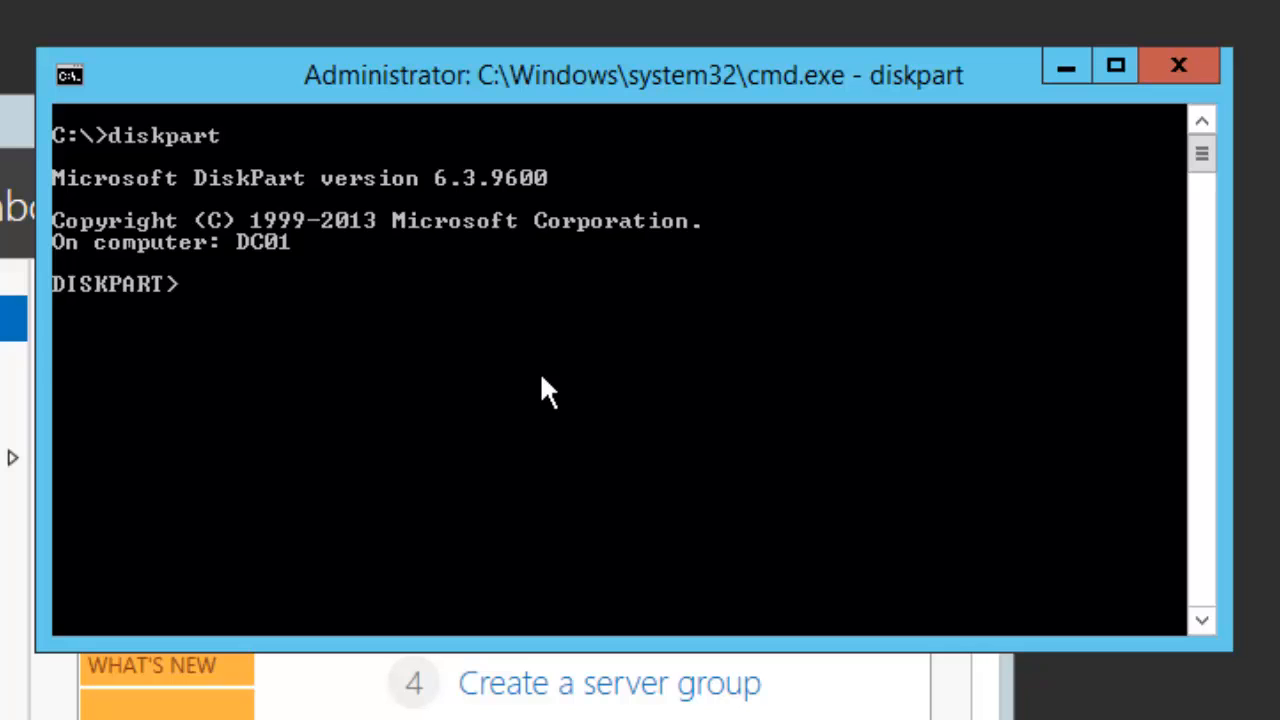
pyautogui.write('list disk')
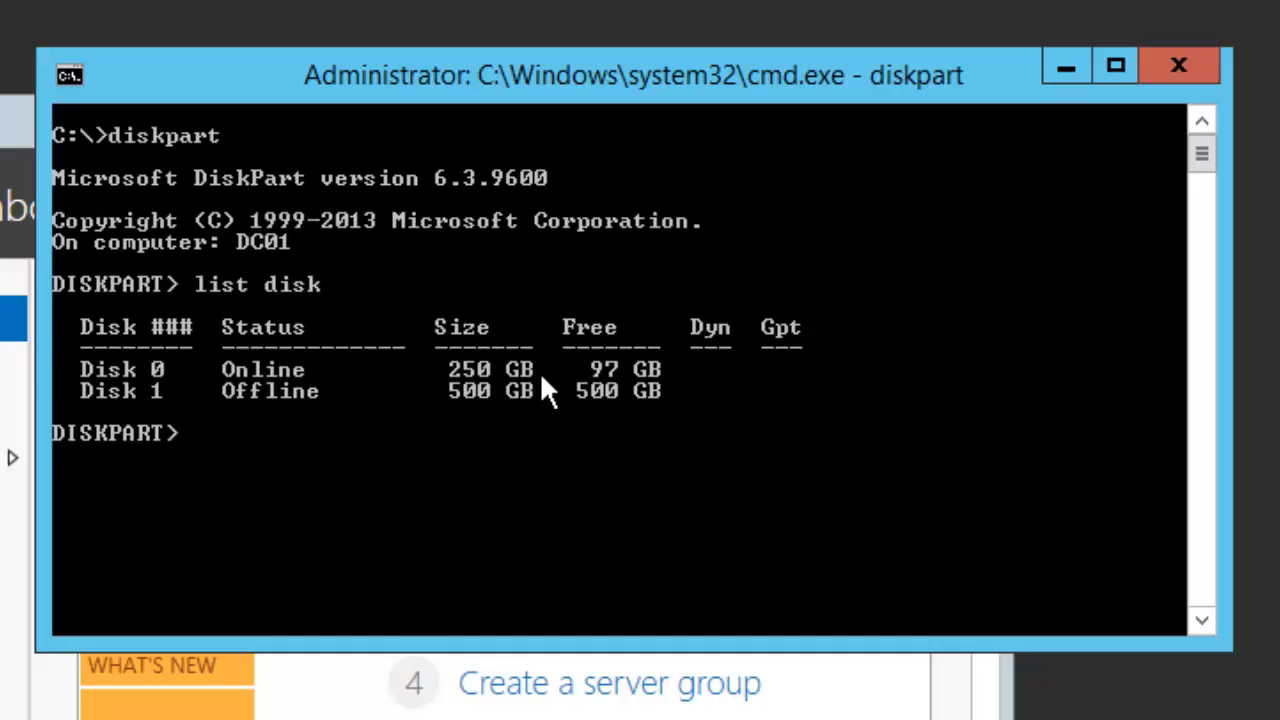
pyautogui.write('select')
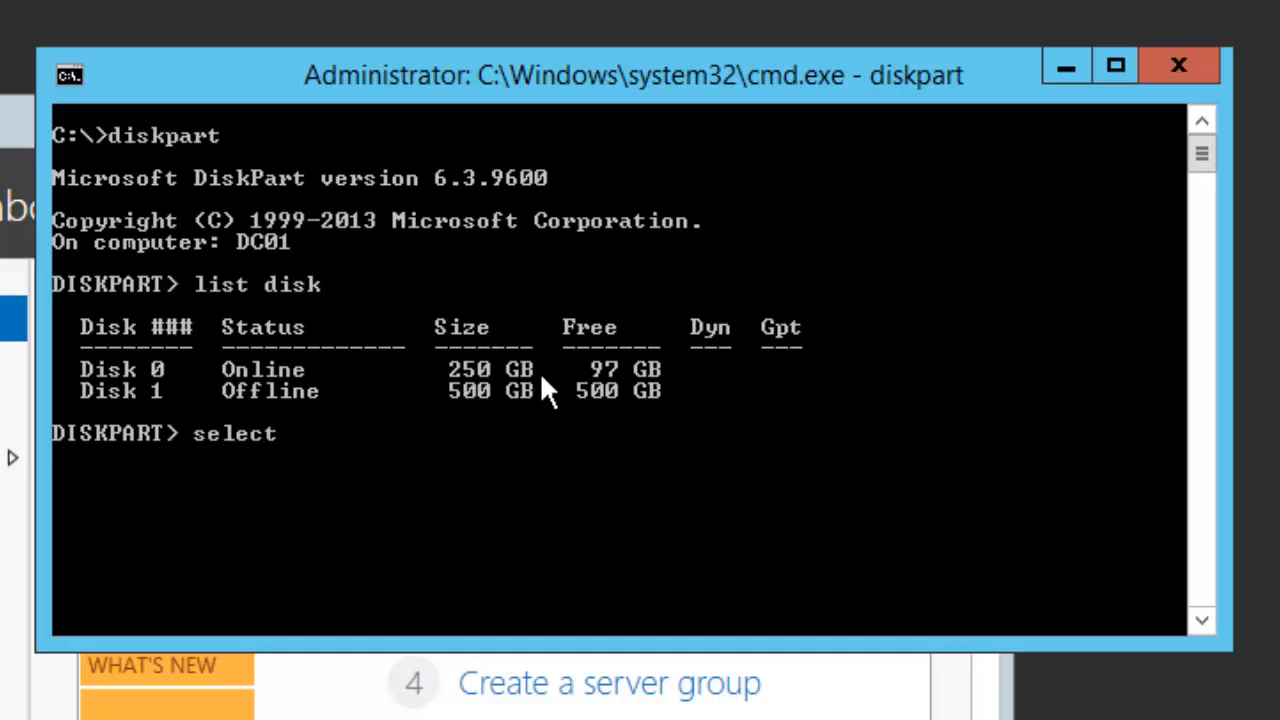
pyautogui.write('disk 1')
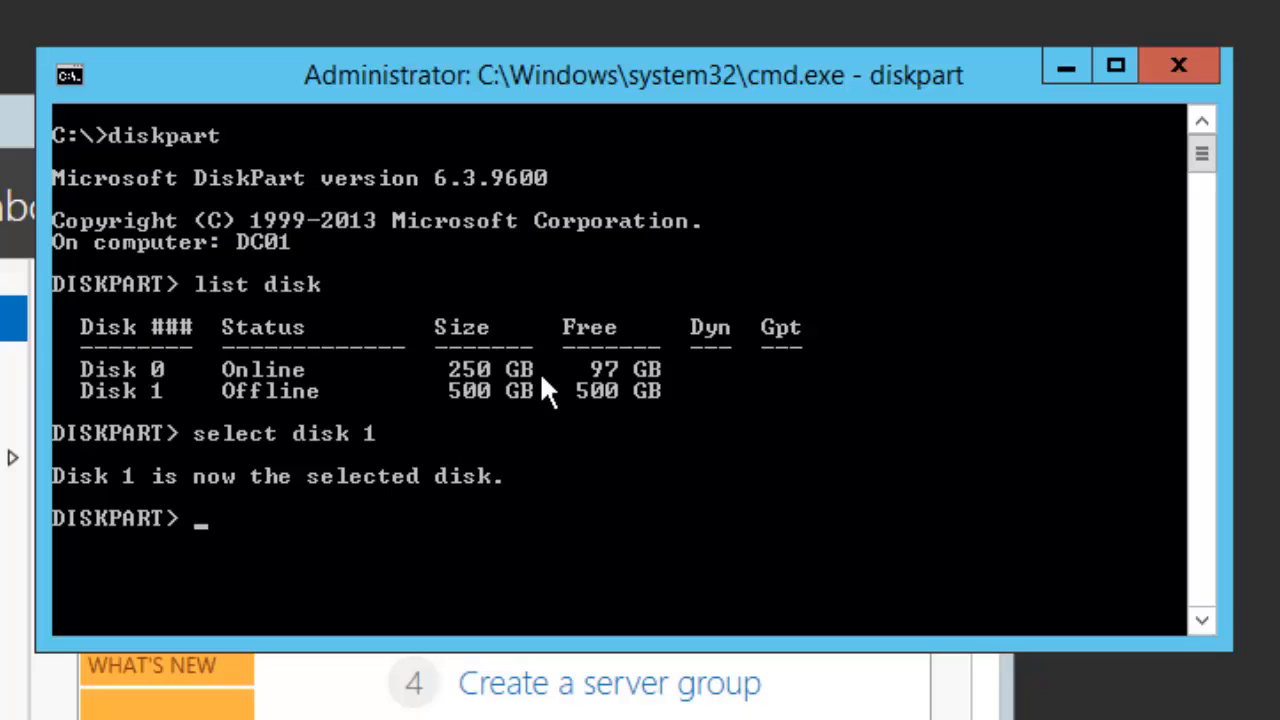
pyautogui.write('list disk')
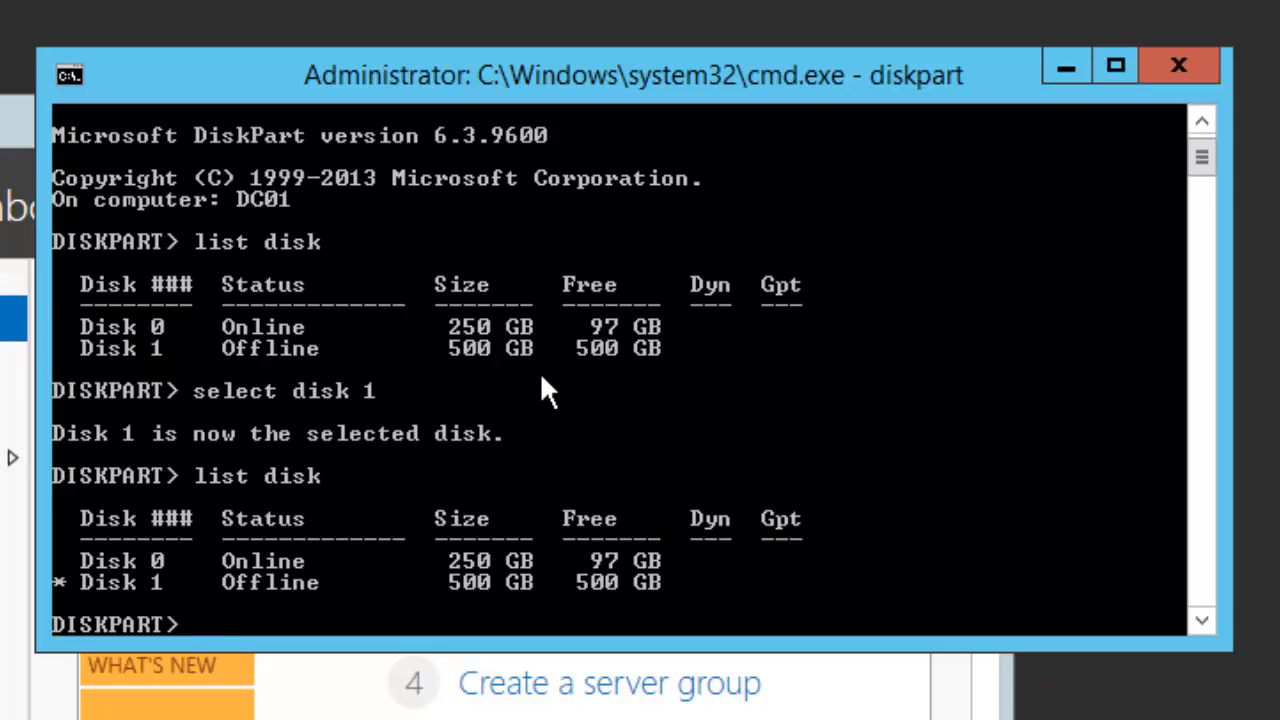
# Bring Disk 1 online and check its attributes, which report read-only
pyautogui.write('o')
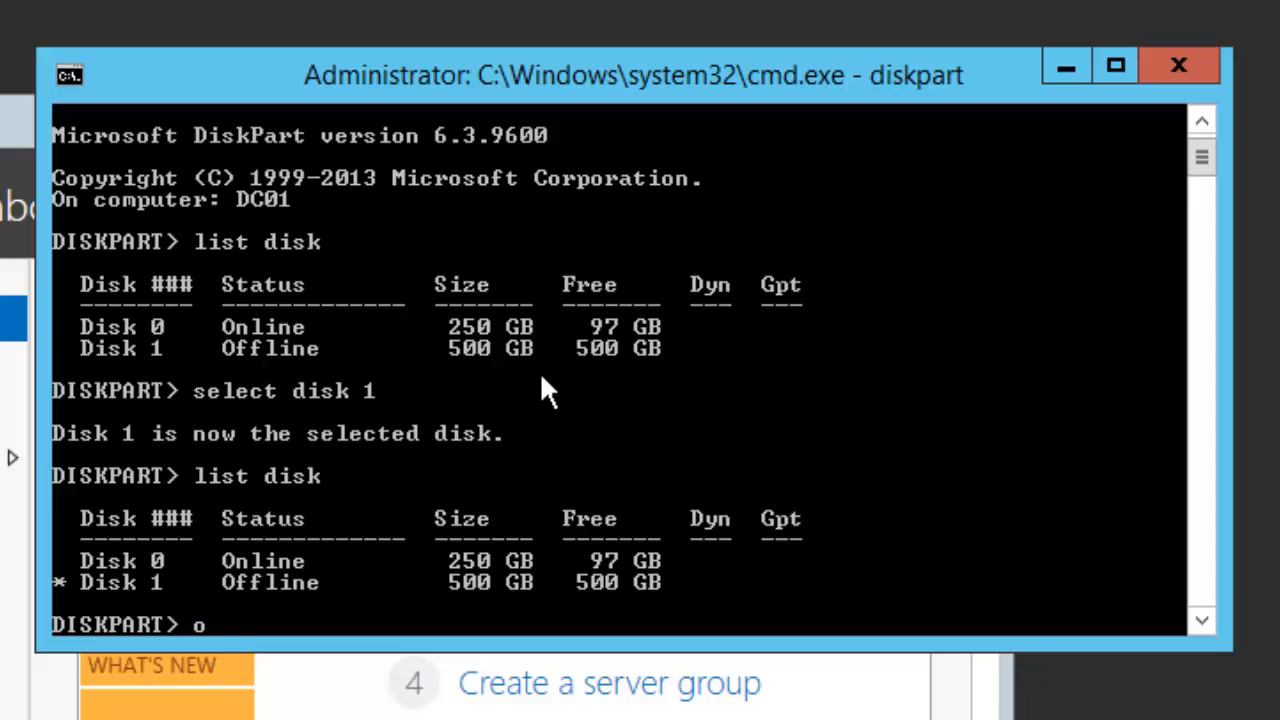
pyautogui.write('nline disk')
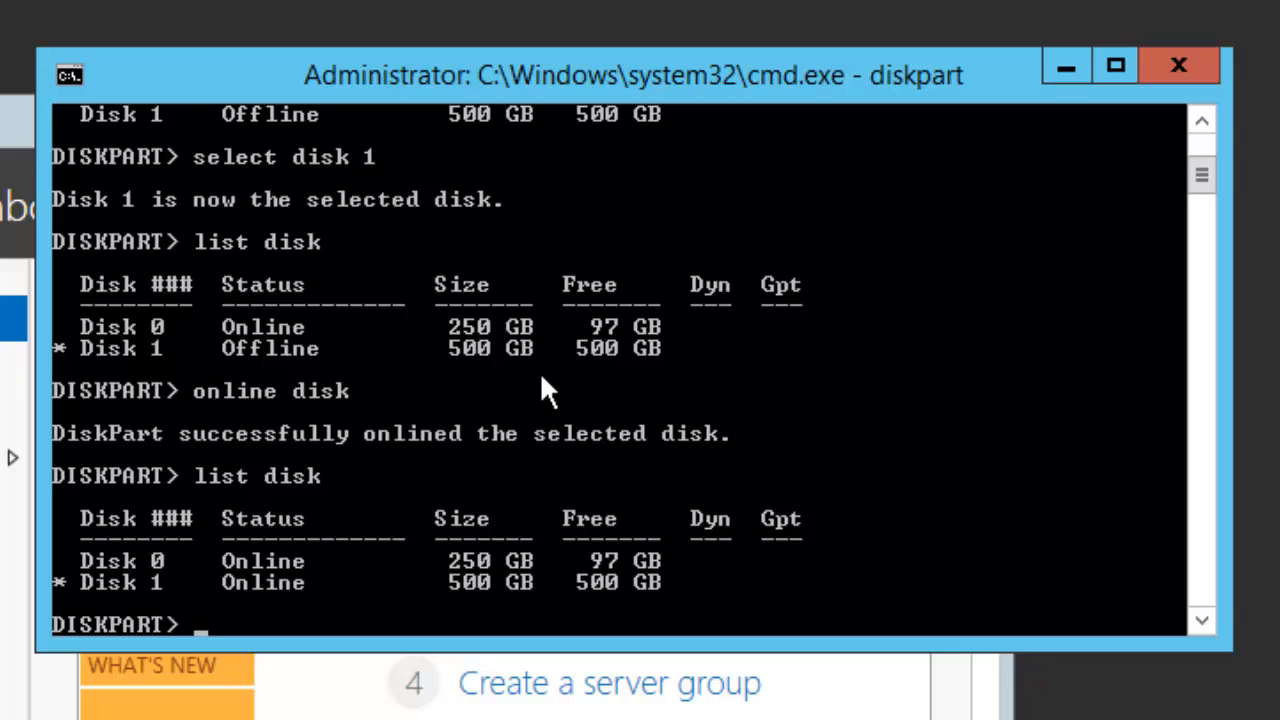
pyautogui.write('att')
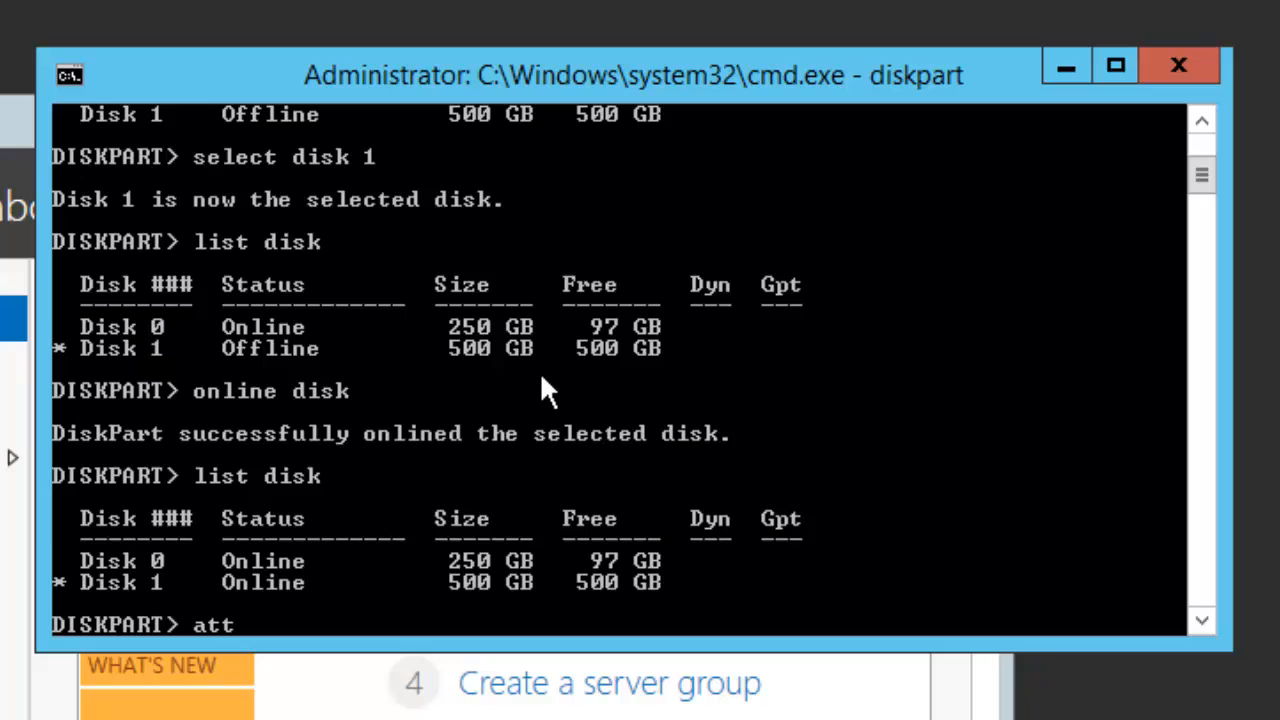
pyautogui.write('ributes disk')
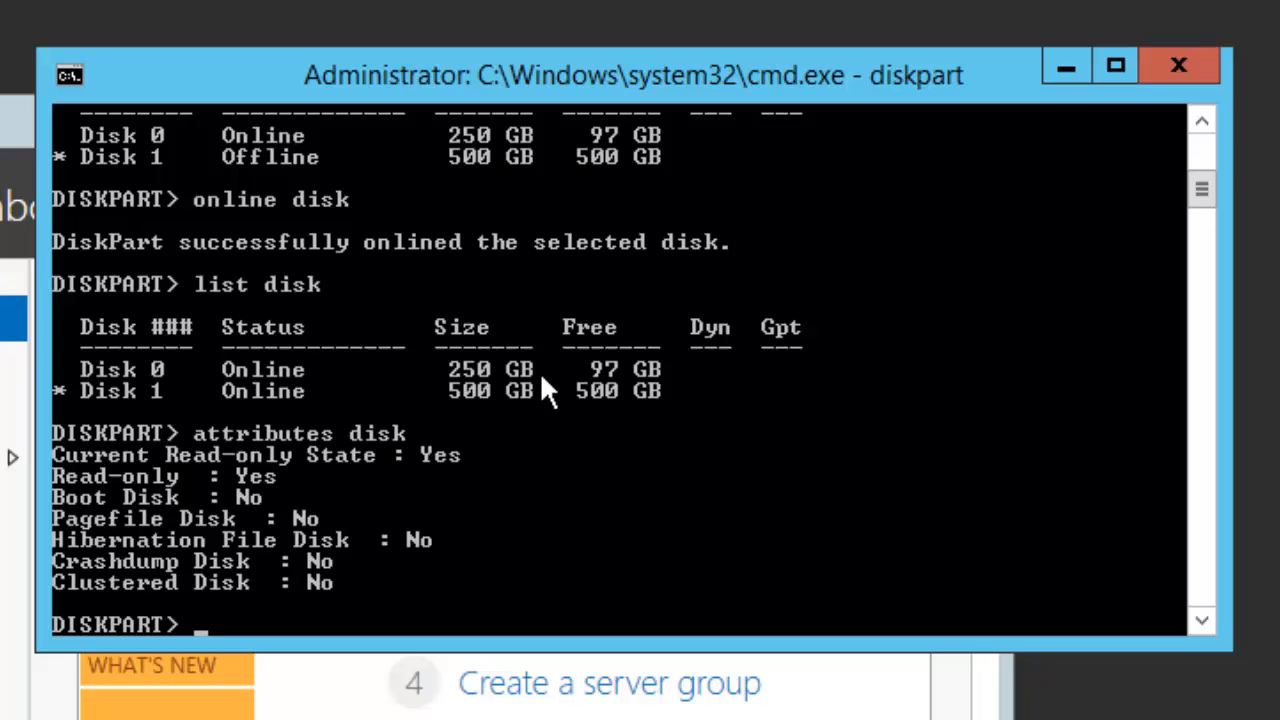
pyautogui.write('exit')
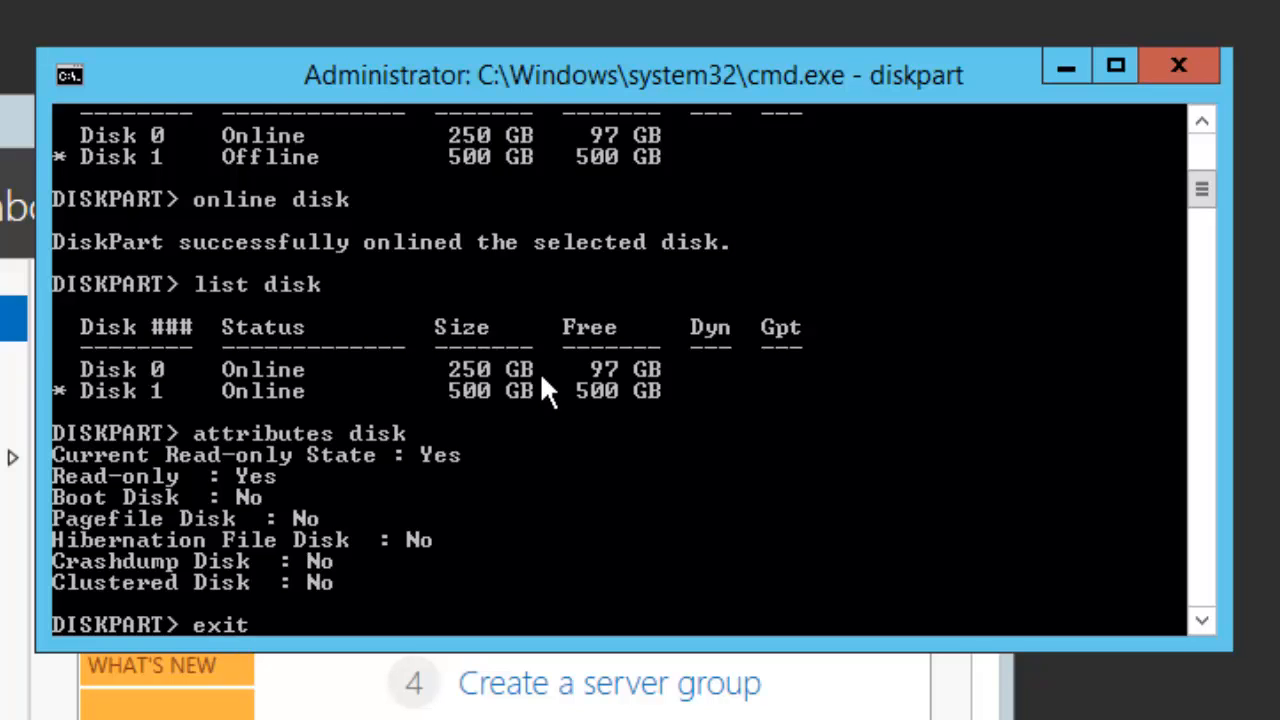
# Exit DiskPart and start entering diskmgmt in the Run box
pyautogui.press('Return')
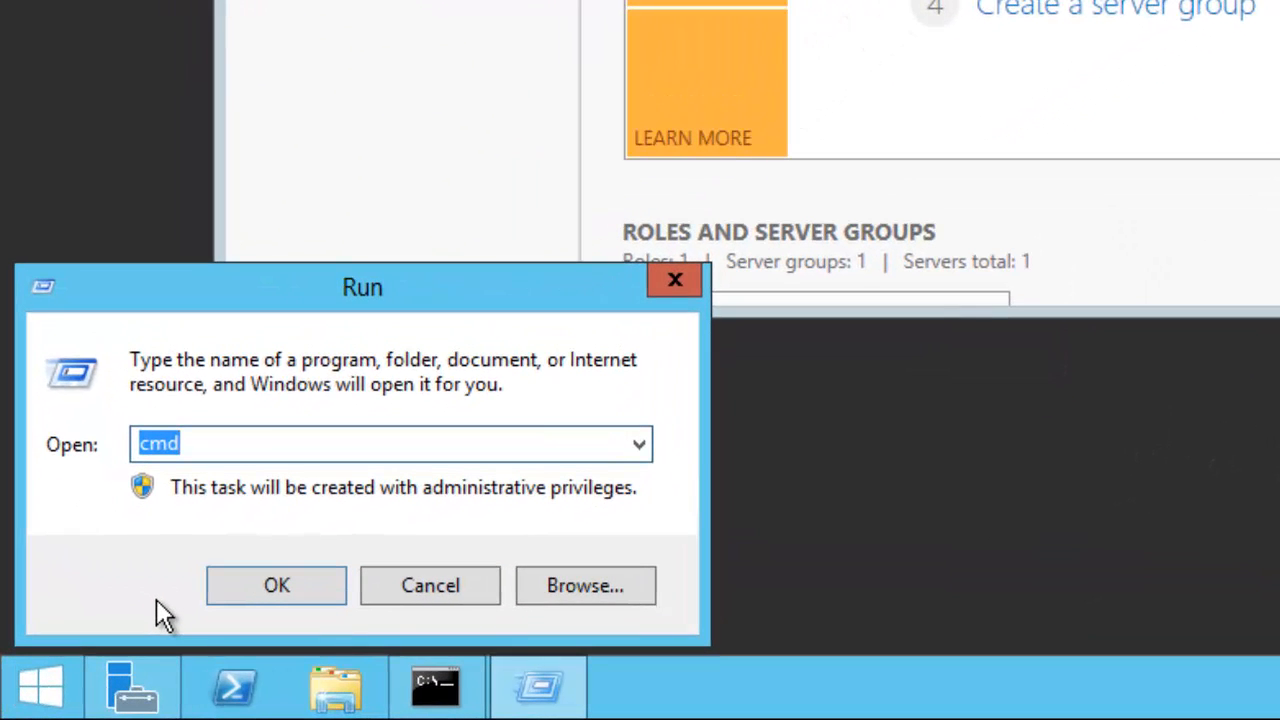
pyautogui.write('diskmgmt.')
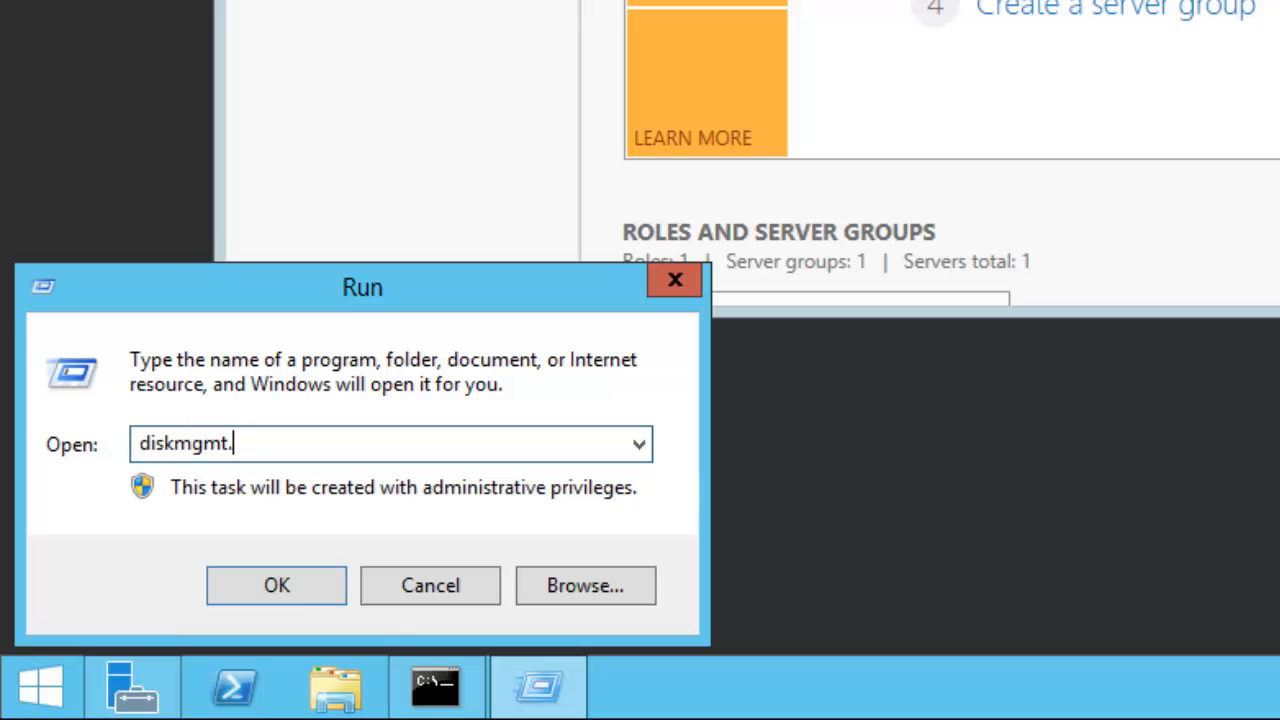
# Launch Disk Management, cancel the initialization prompt, and maximize the console
pyautogui.click(276, 585)
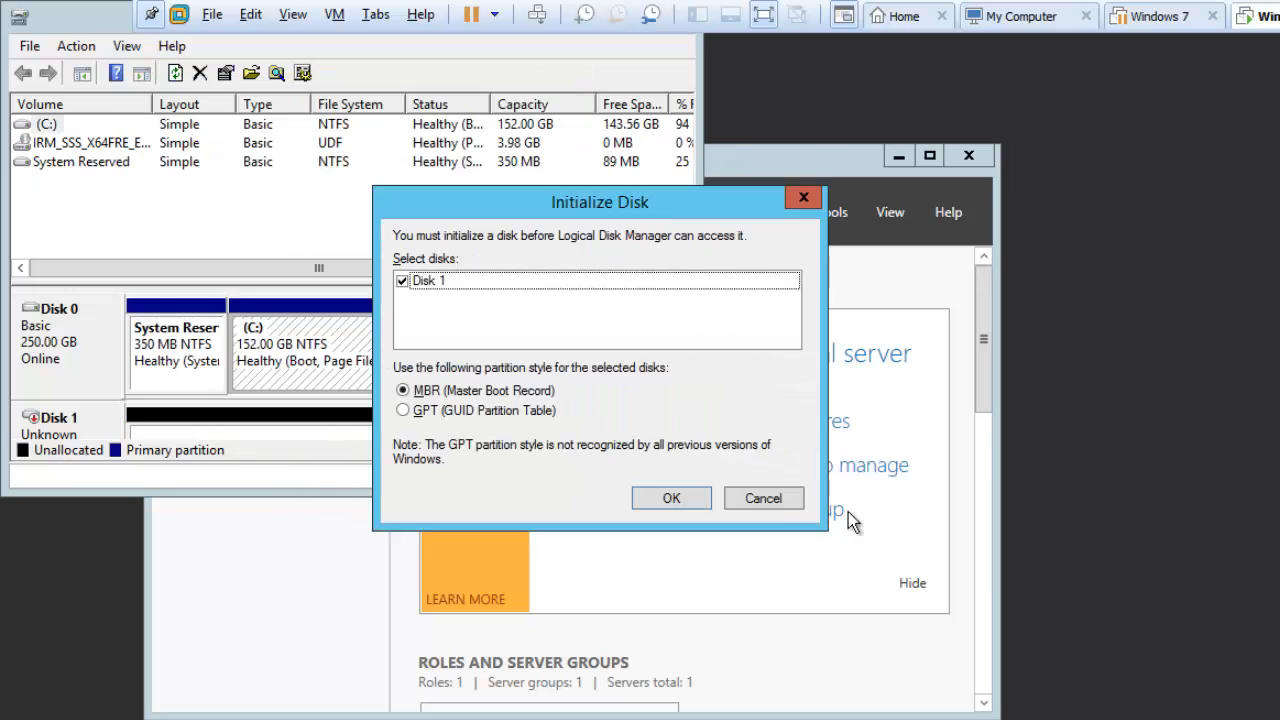
pyautogui.click(671, 498)
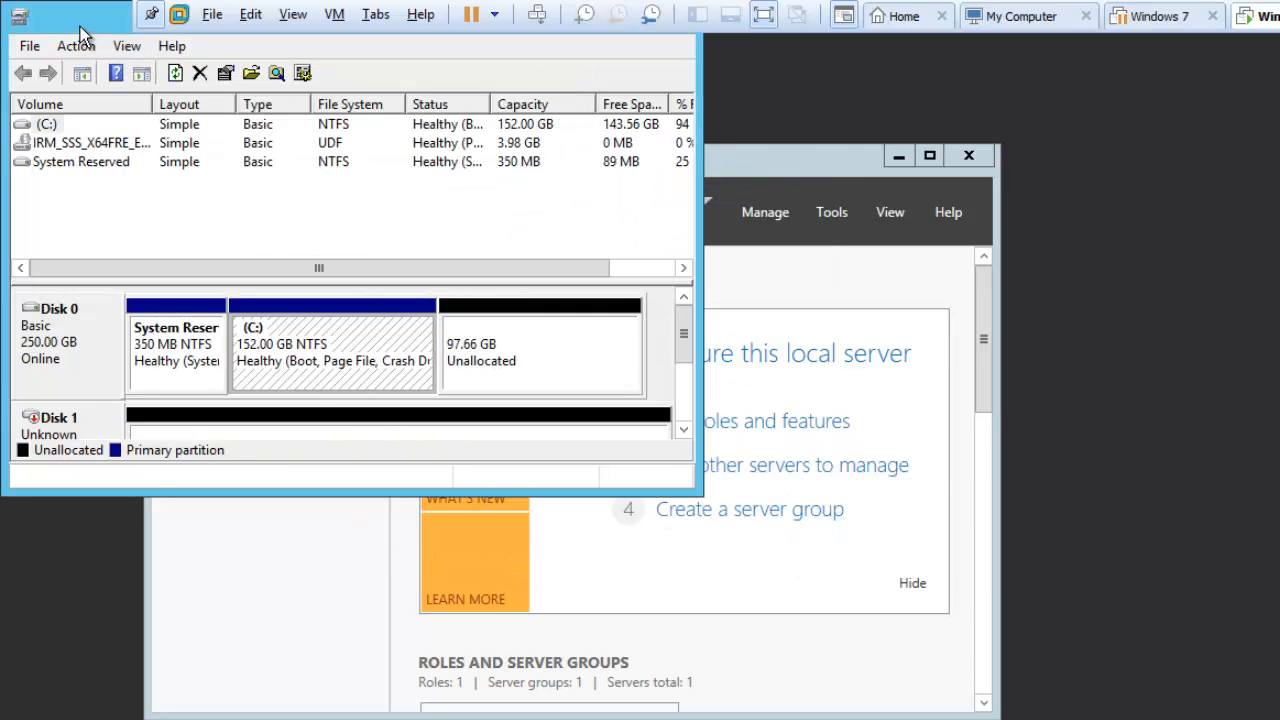
pyautogui.click(929, 155)
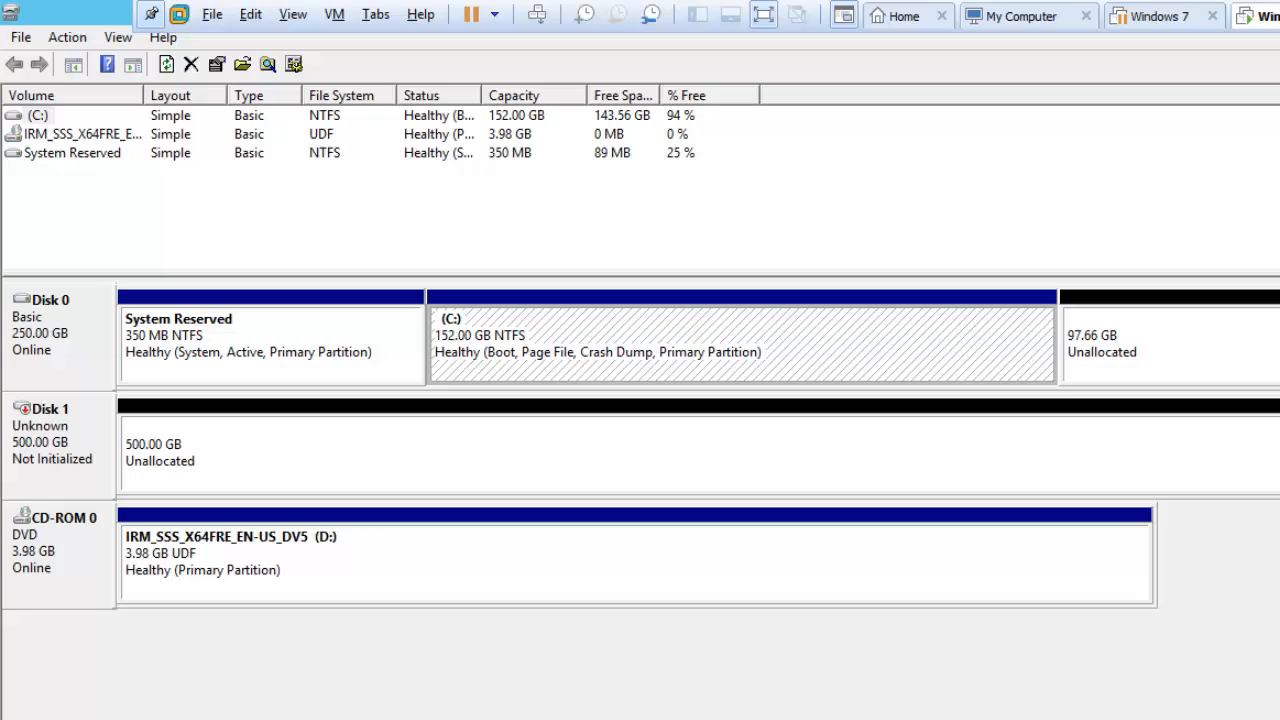
pyautogui.moveTo(42, 440)
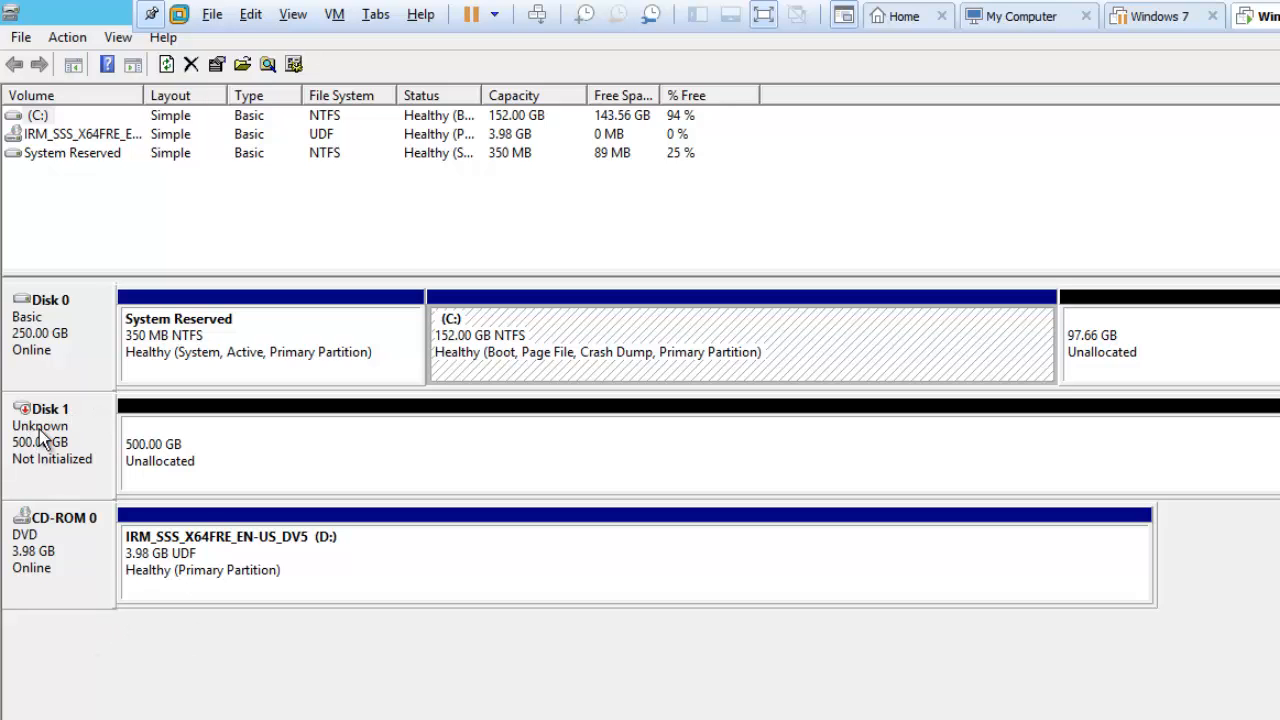
pyautogui.moveTo(15, 420)
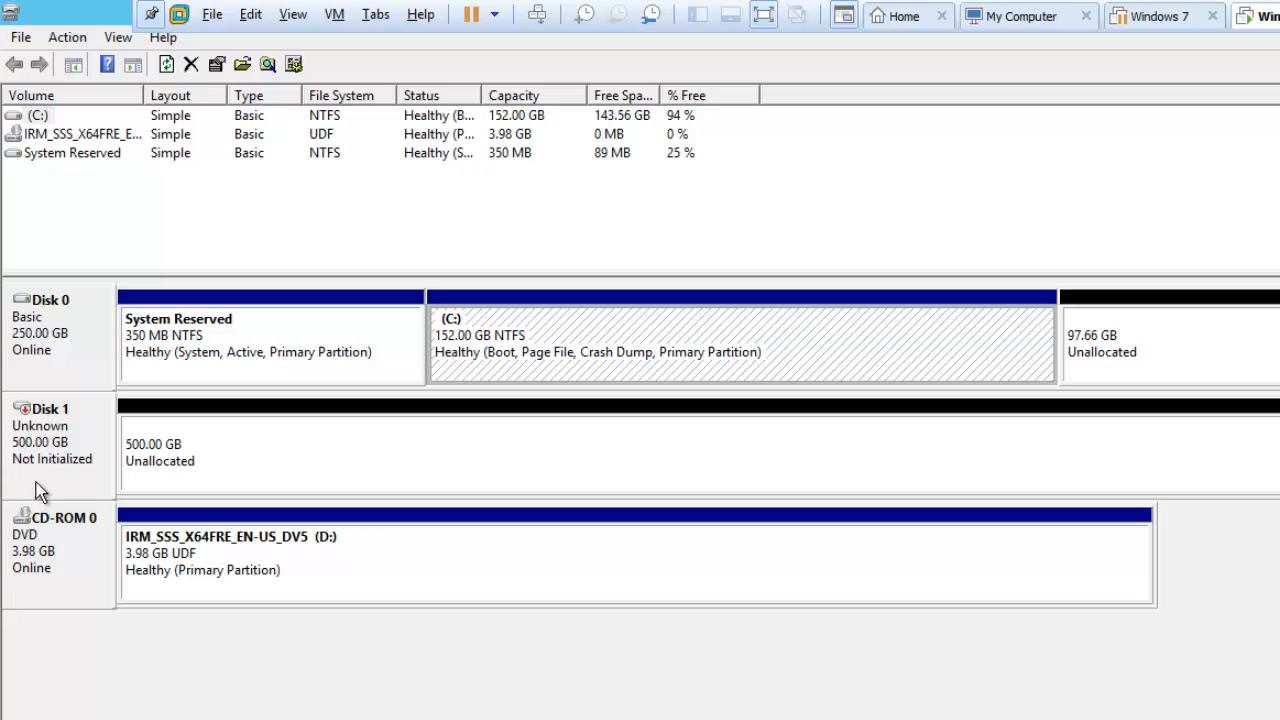
pyautogui.moveTo(28, 472)
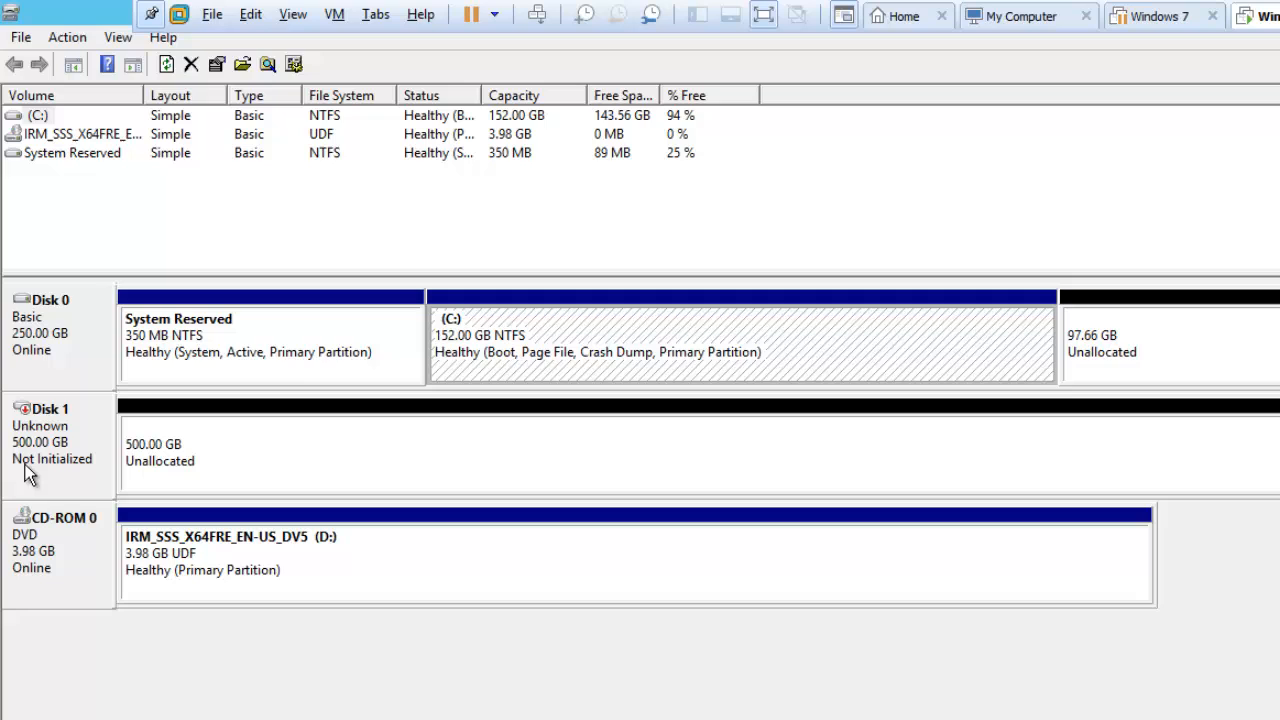
# Check Disk 1's options, rescan disks, and reopen Disk Management from Win+X
pyautogui.rightClick(52, 440)
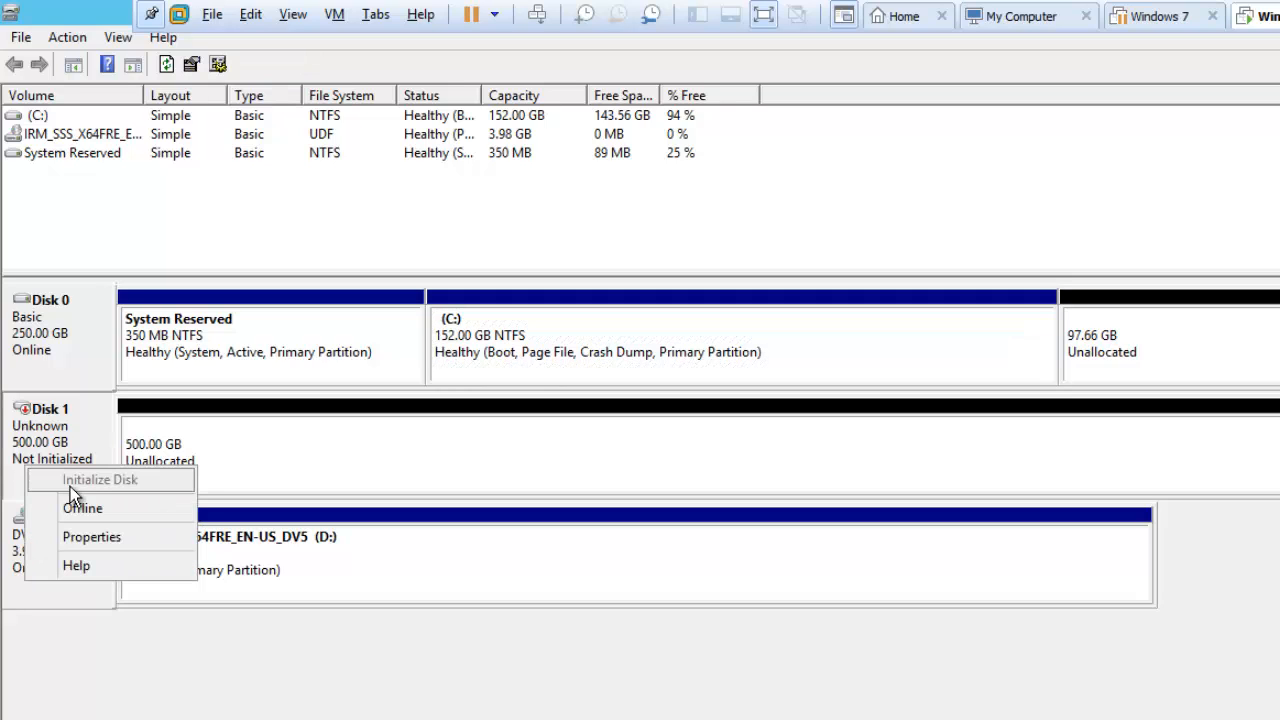
pyautogui.moveTo(83, 508)
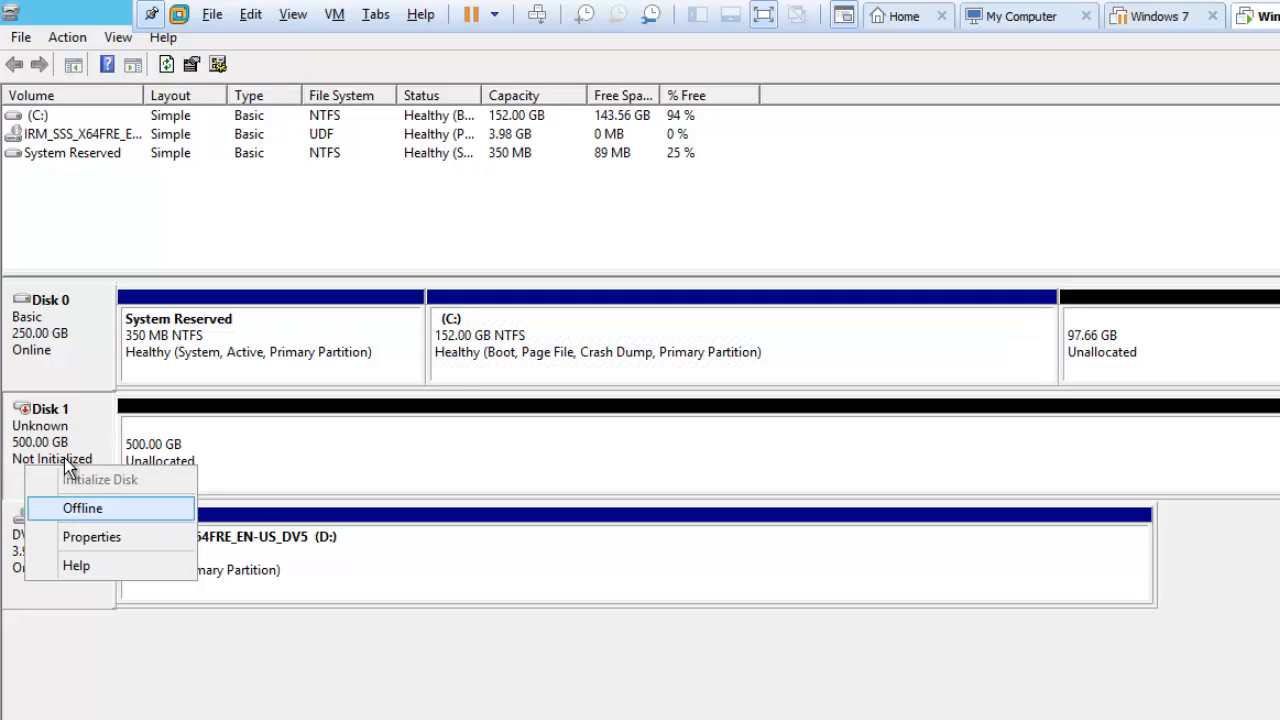
pyautogui.click(67, 37)
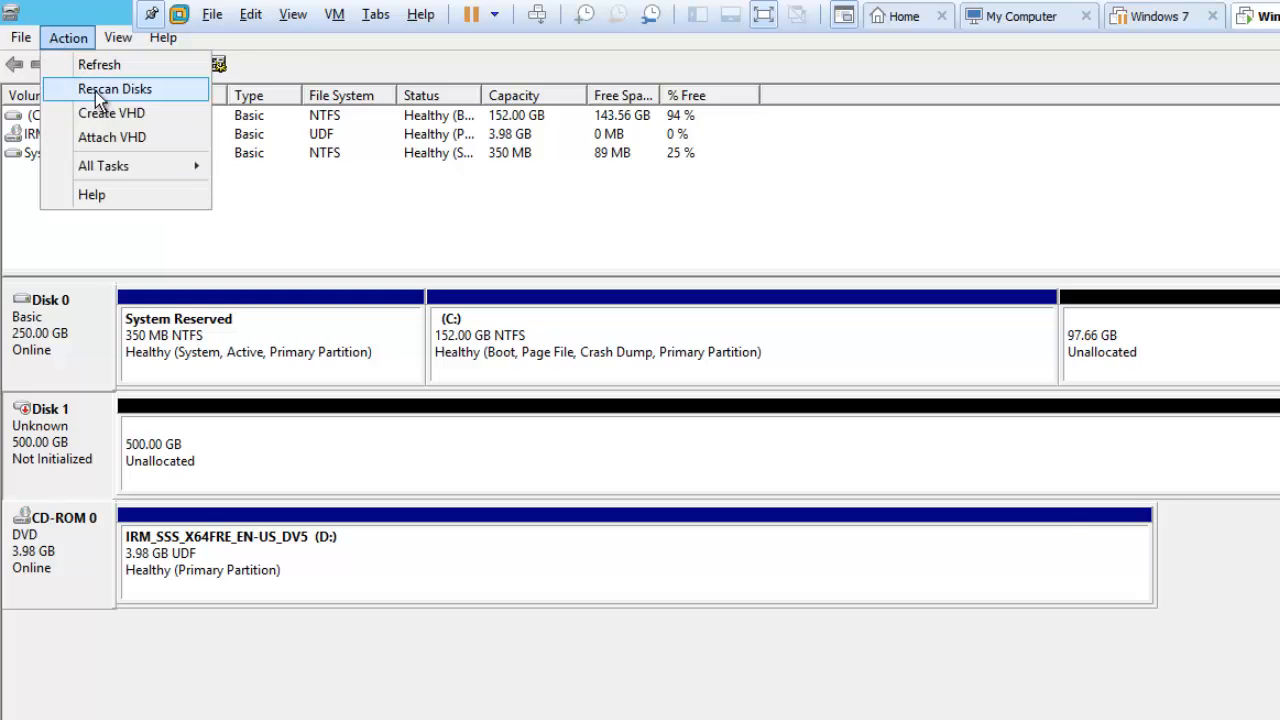
pyautogui.click(114, 89)
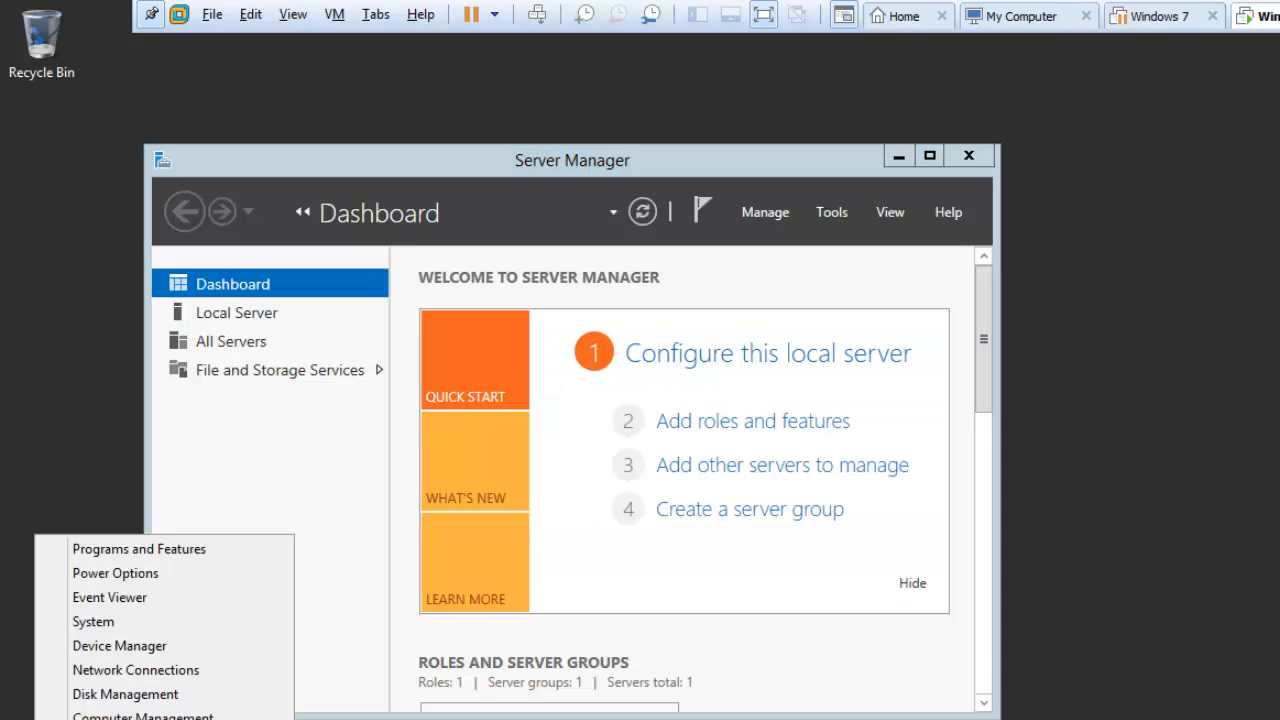
pyautogui.click(125, 694)
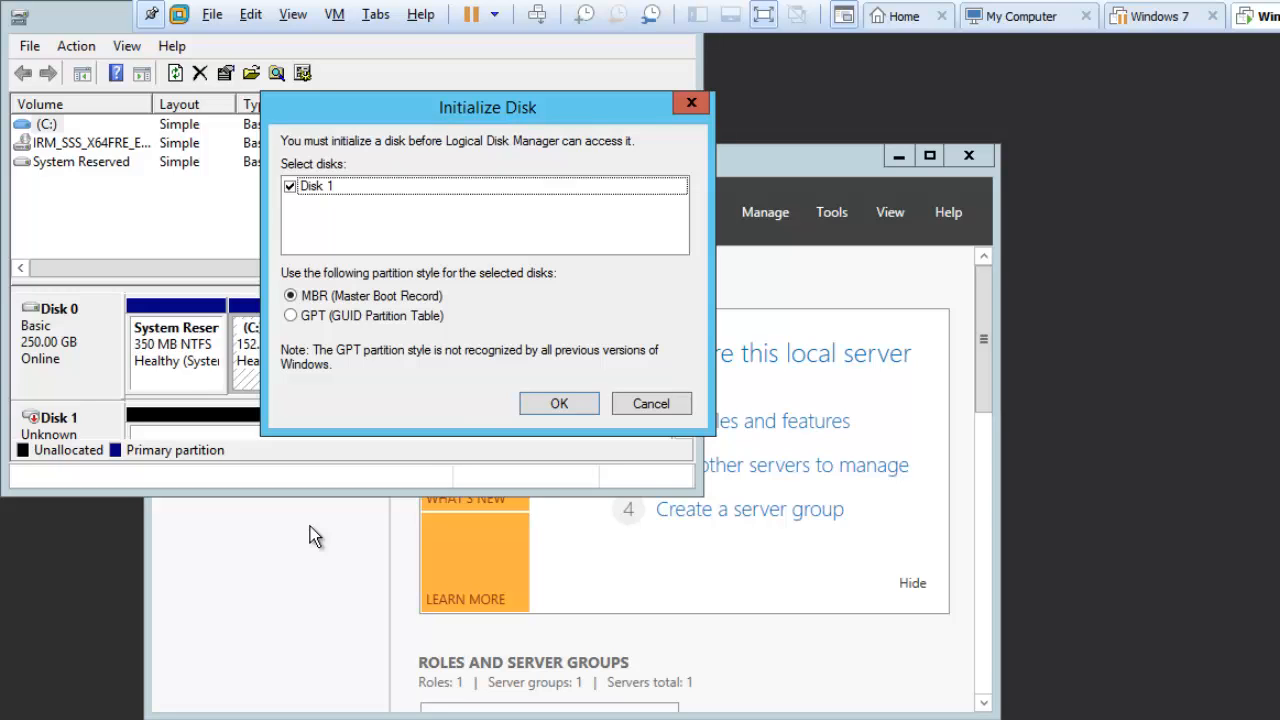
# Attempt MBR initialization of Disk 1, which fails as write-protected, then close Disk Management
pyautogui.click(559, 403)
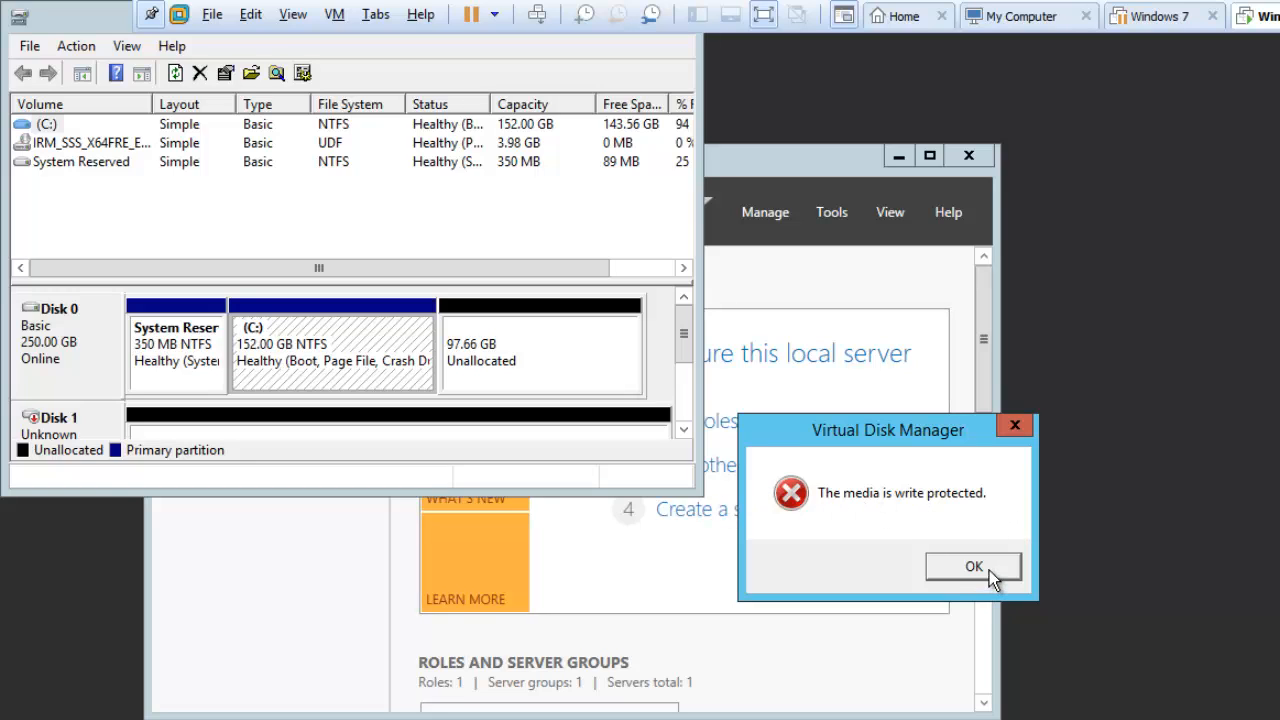
pyautogui.click(972, 566)
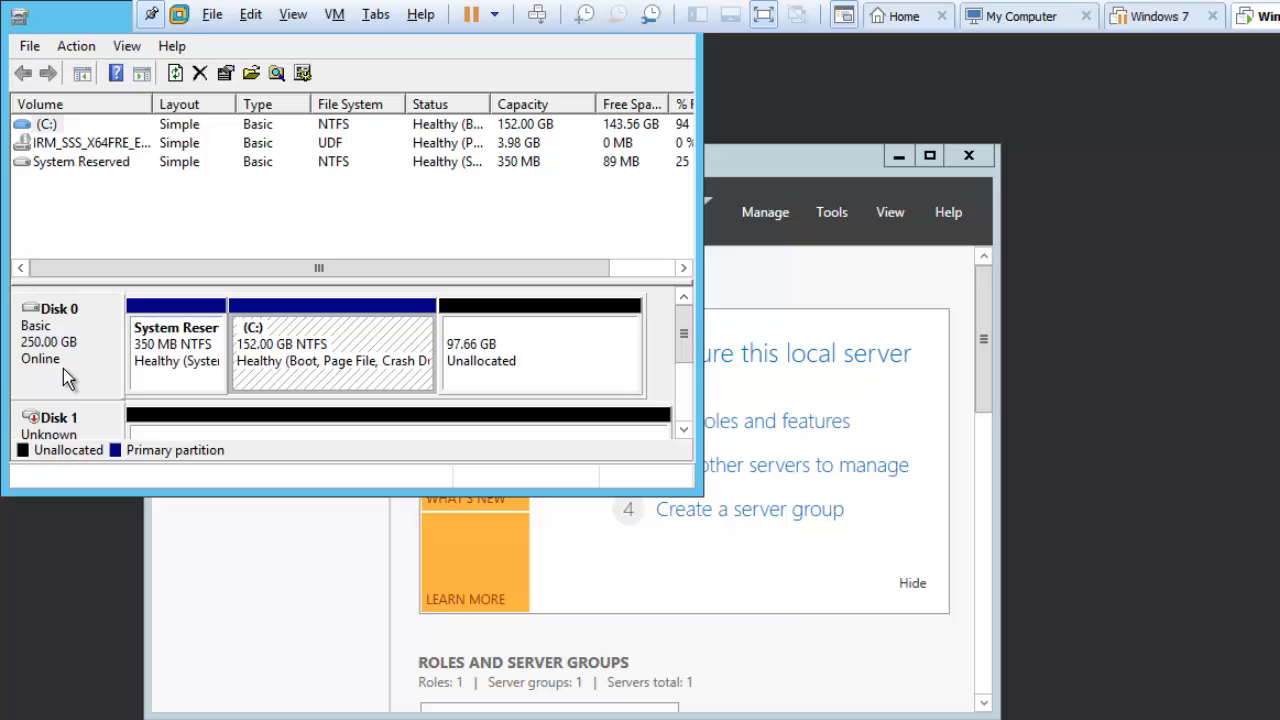
pyautogui.moveTo(290, 503)
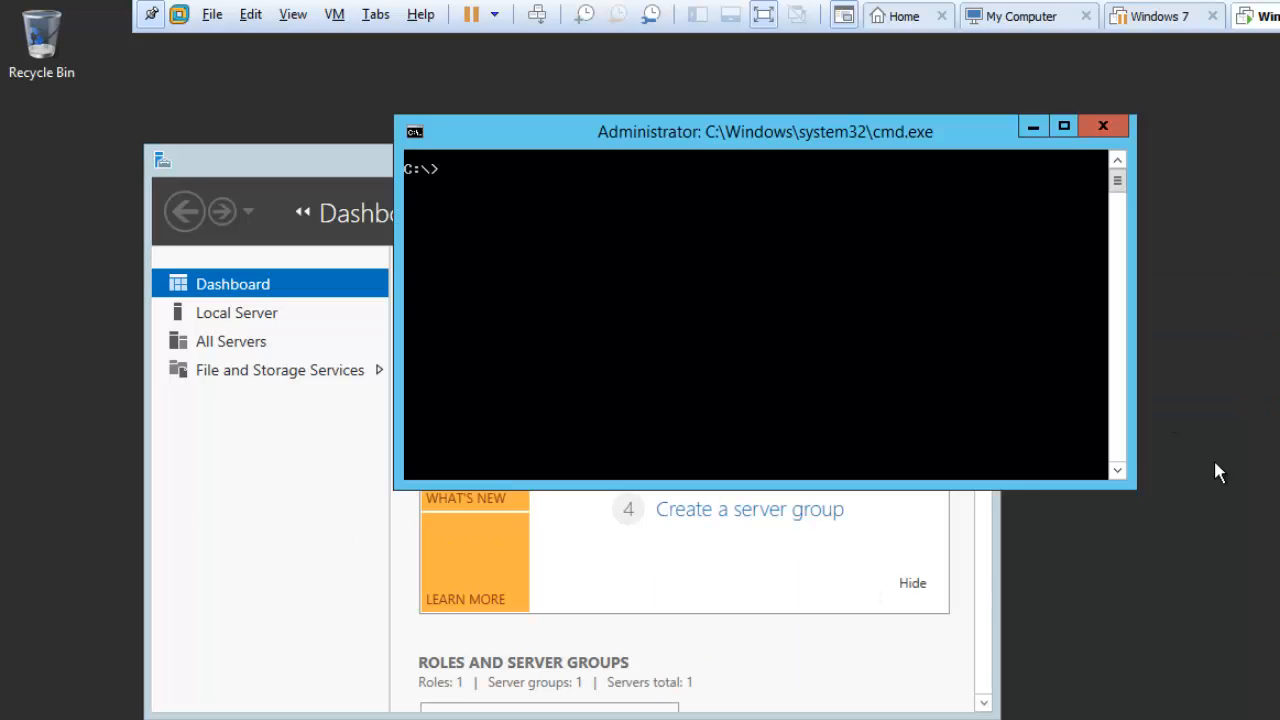
# In diskpart, list the disks, select the 500 GB Disk 1 and show its attributes
pyautogui.write('diskpart')
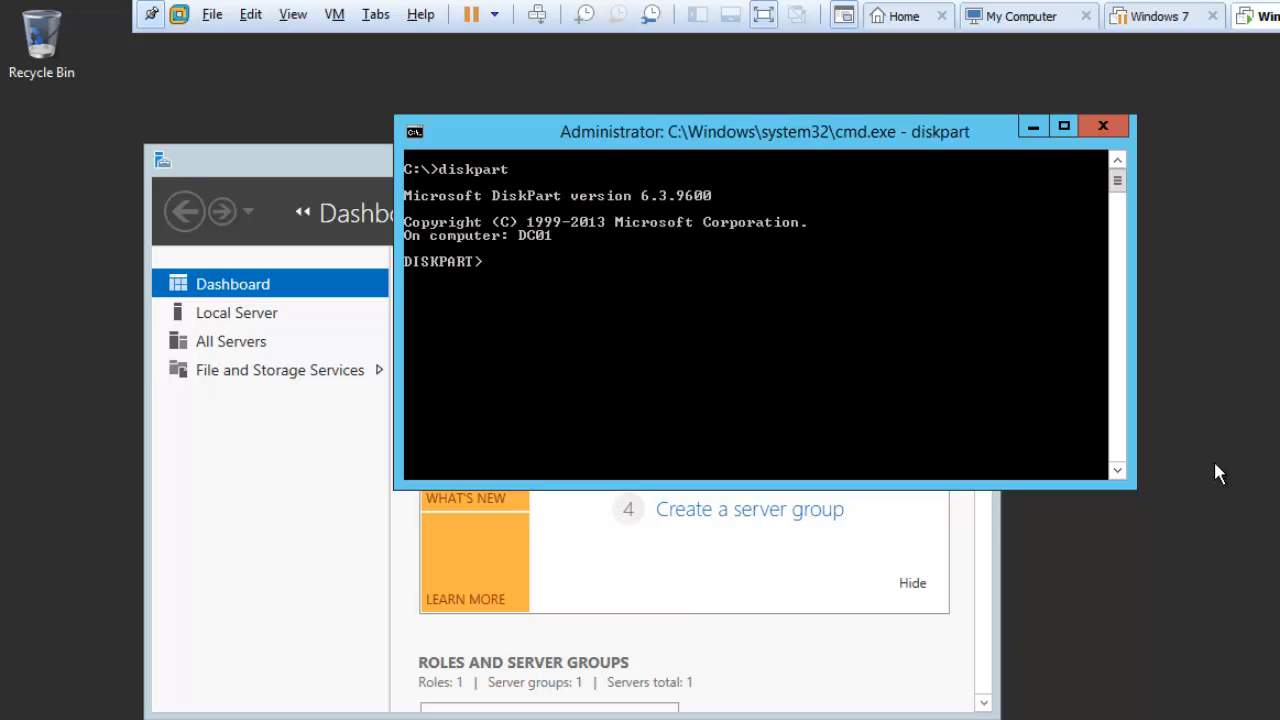
pyautogui.write('list disk')
pyautogui.write('select disk 1')
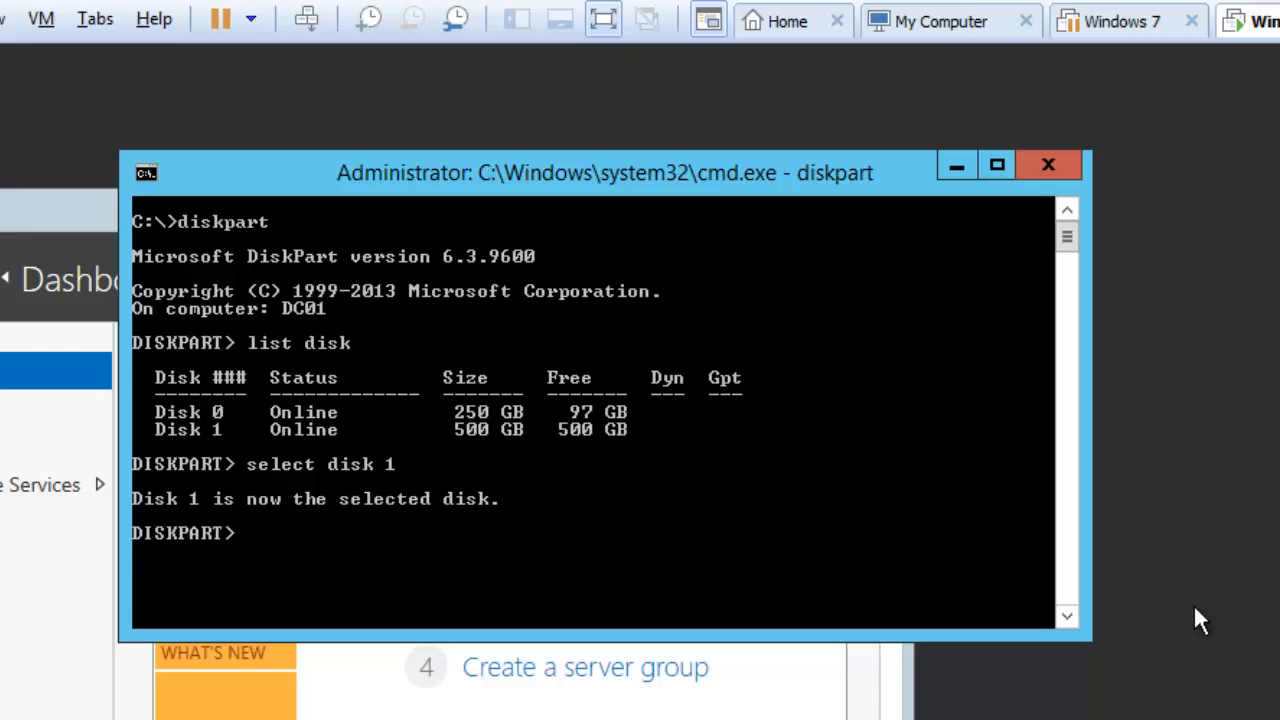
pyautogui.write('attri')
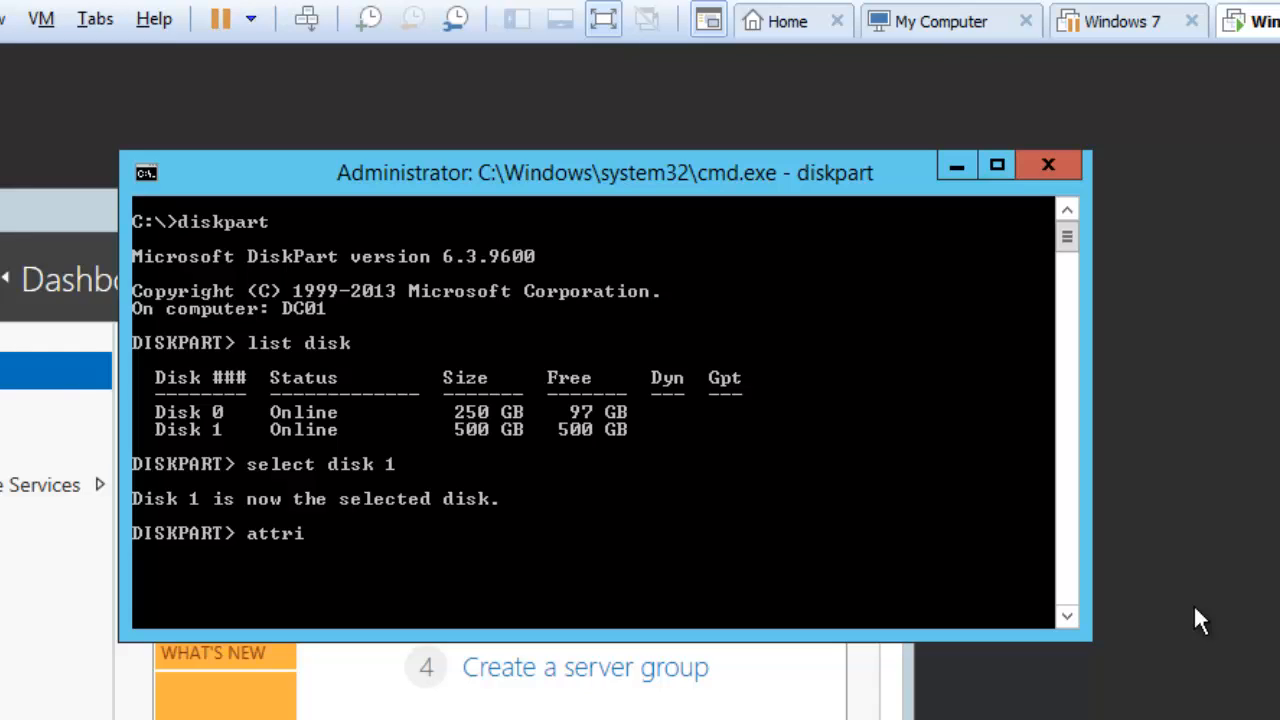
pyautogui.write('butes disk')
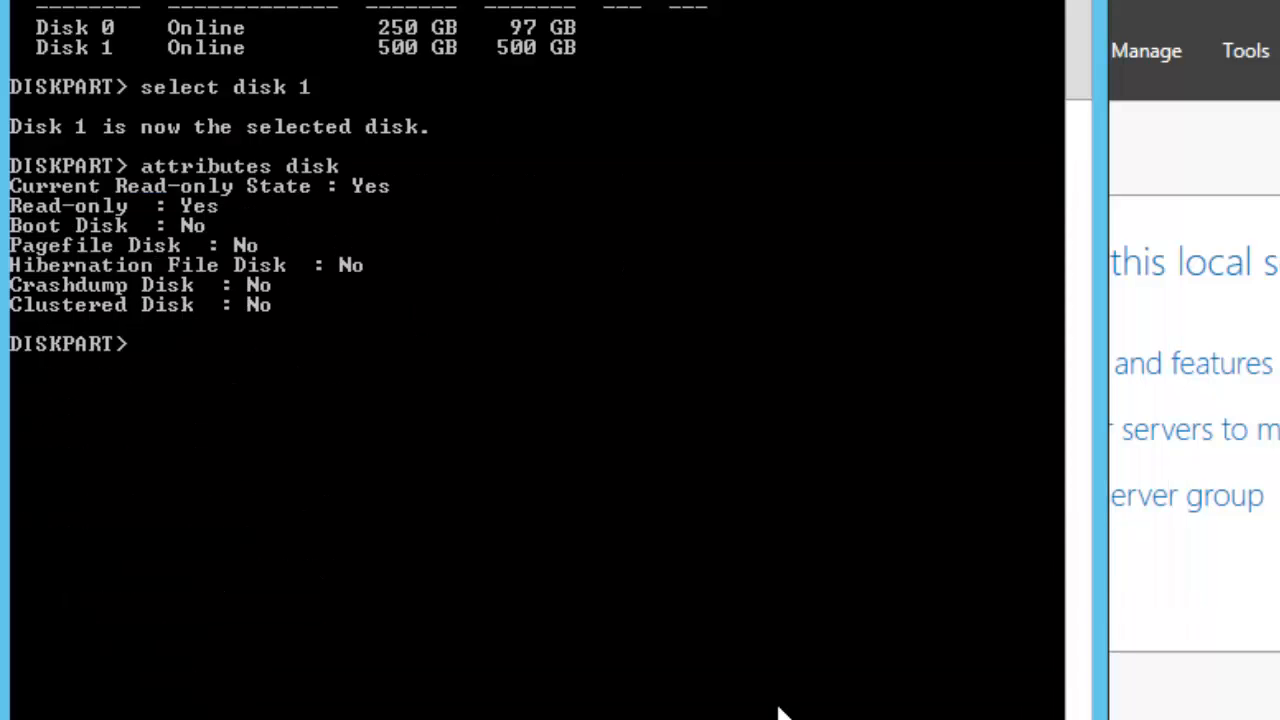
# Clear Disk 1's read-only attribute, confirm it reports No, and exit DiskPart
pyautogui.write('attributes disk')
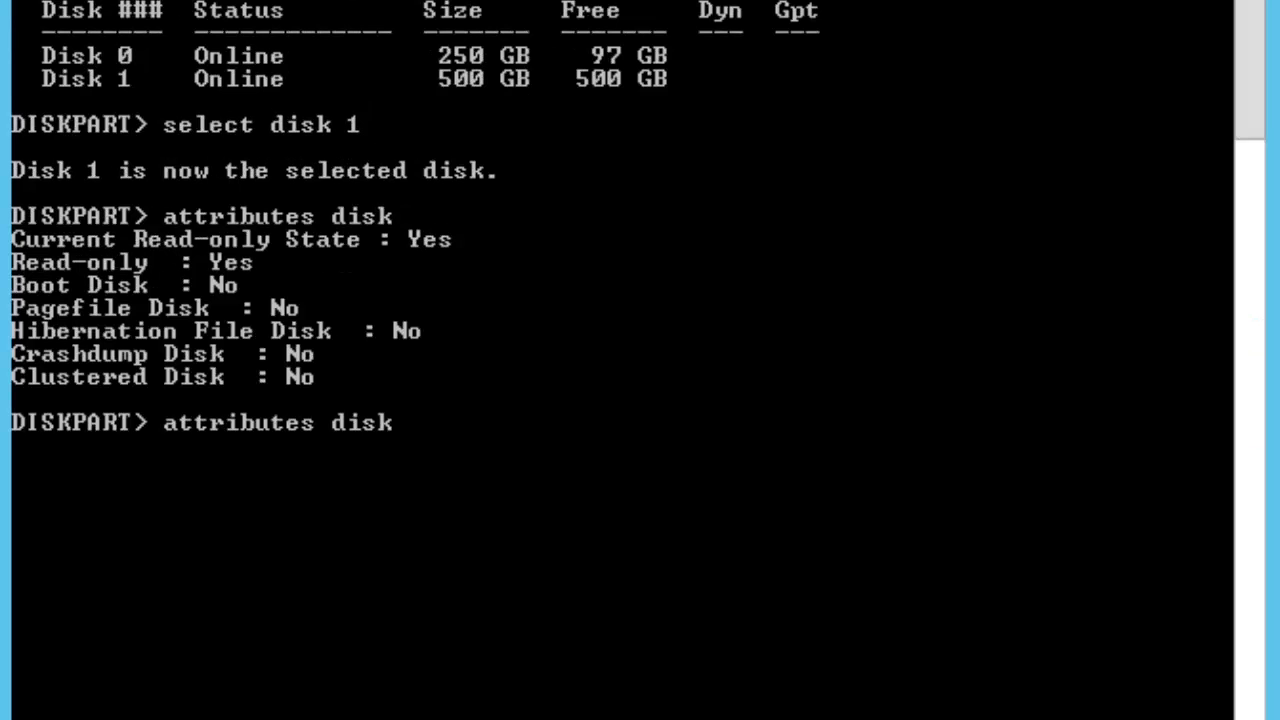
pyautogui.write('clear')
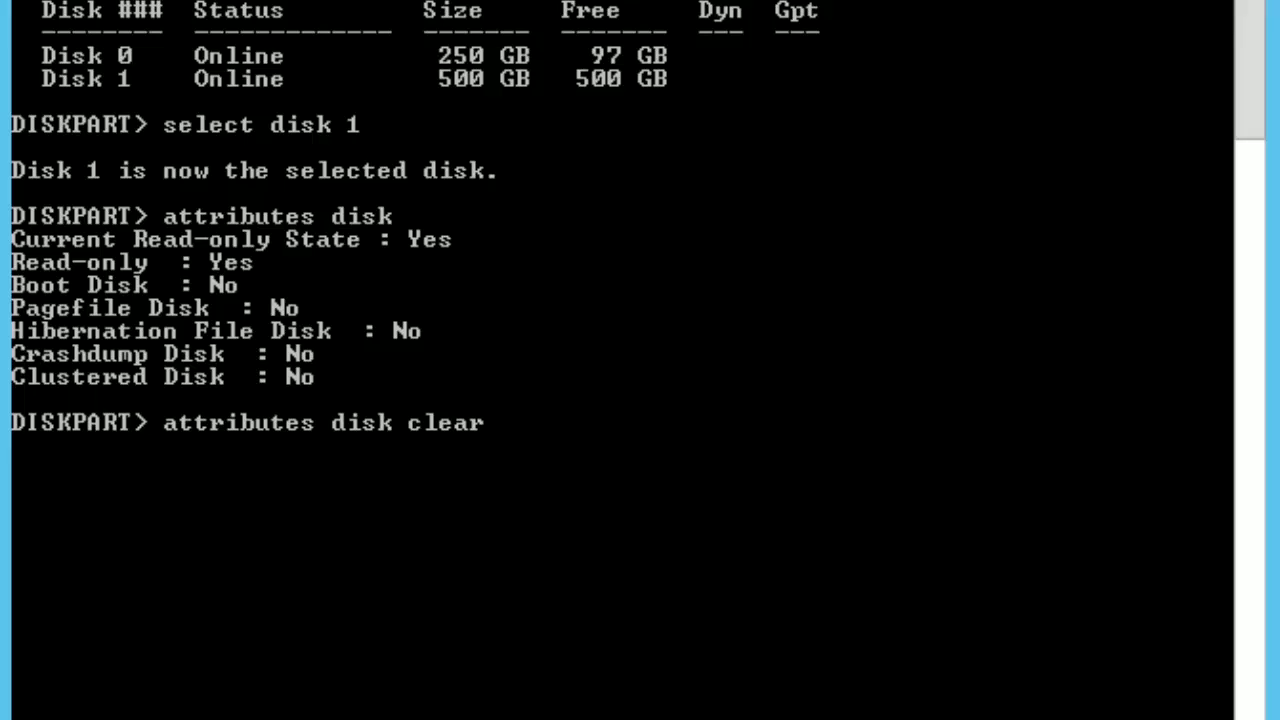
pyautogui.write('readonly')
pyautogui.write('attributes disk')
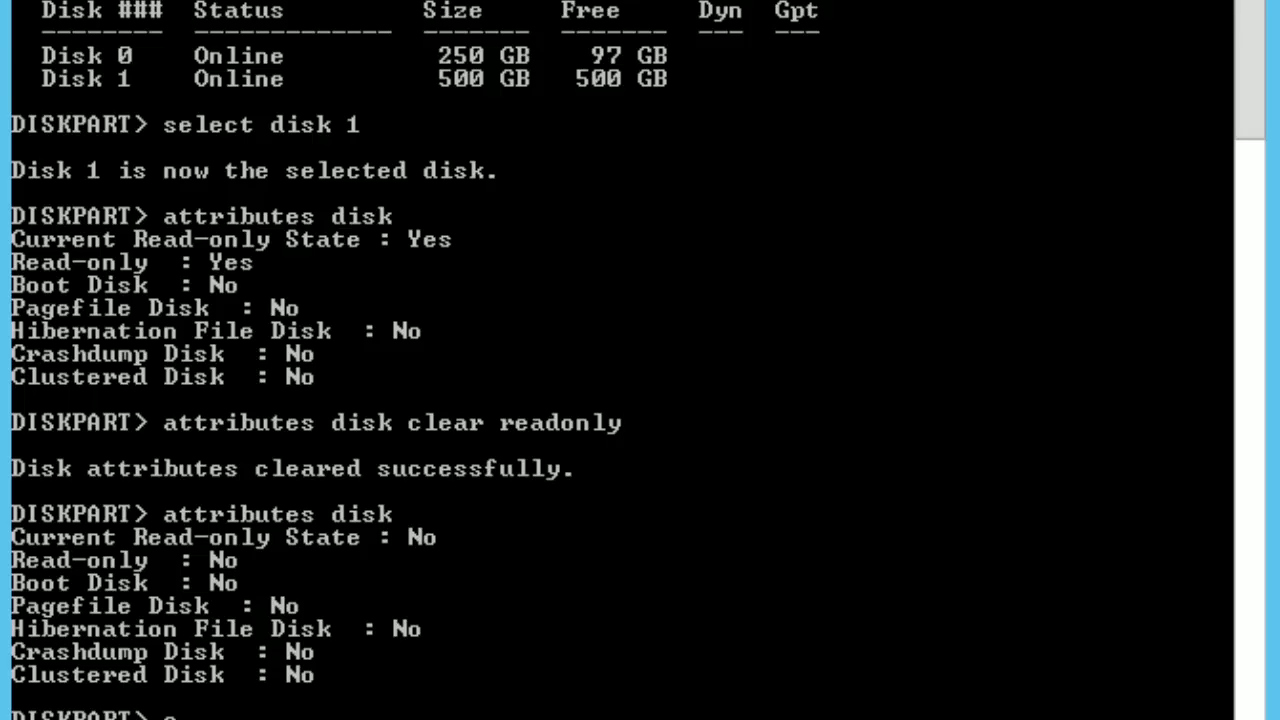
pyautogui.write('exit')
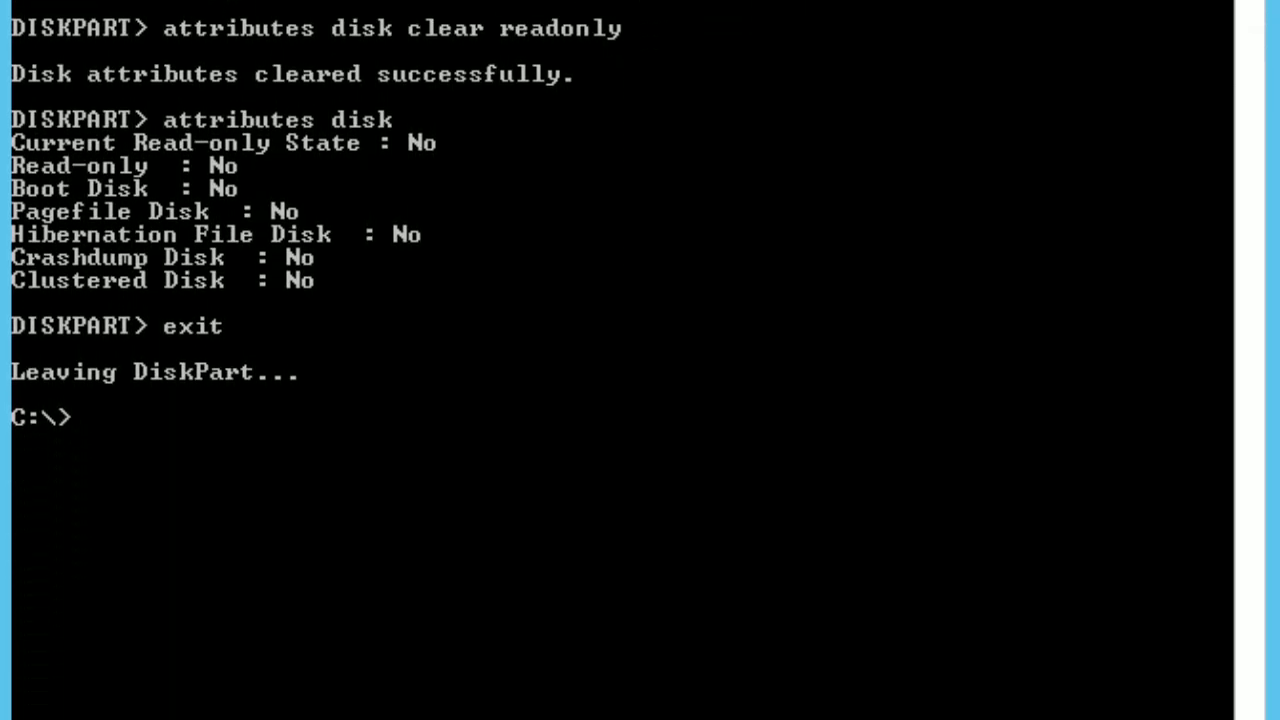
# Launch diskmgmt.msc and initialize Disk 1 with the MBR partition style
pyautogui.write('start')
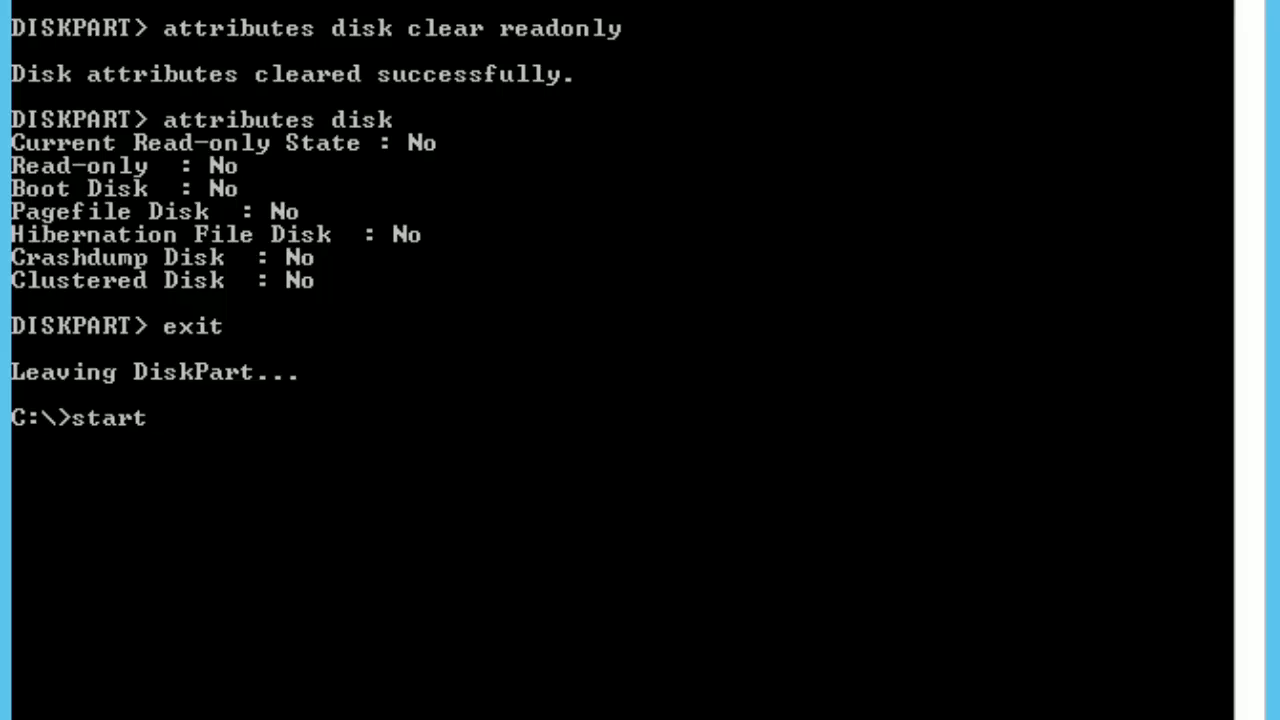
pyautogui.write('diskmgm')
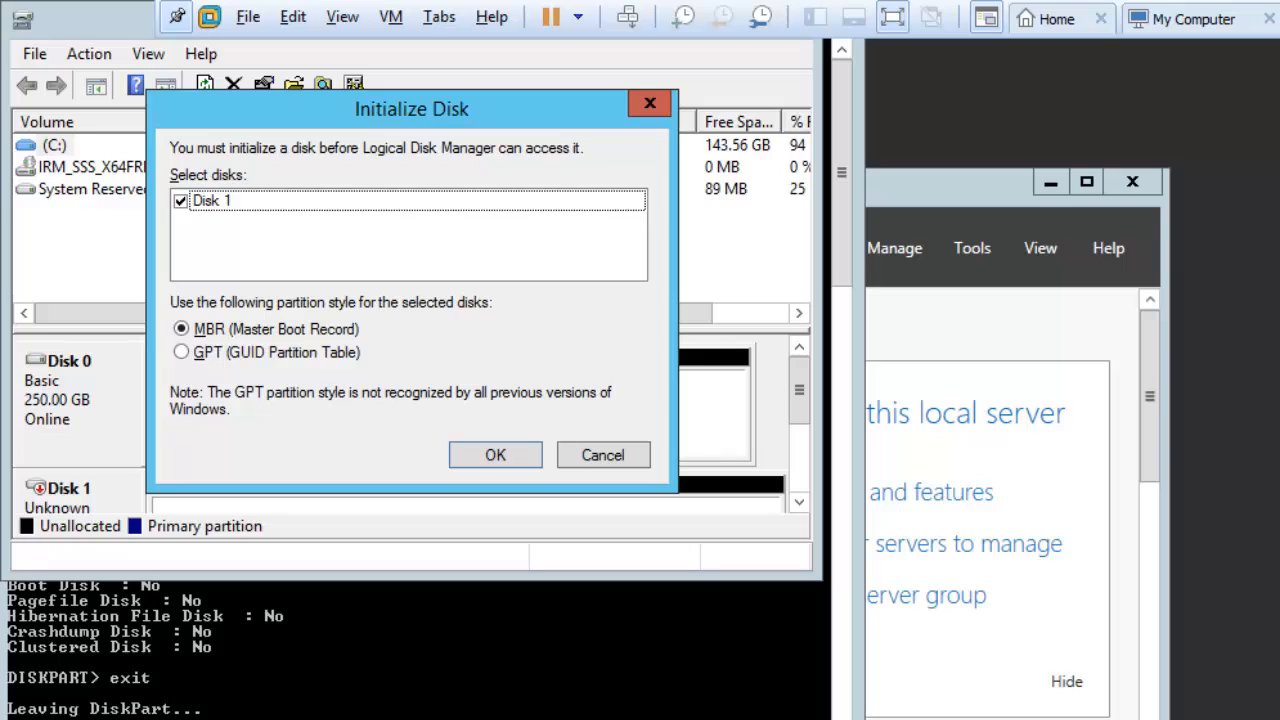
pyautogui.moveTo(570, 580)
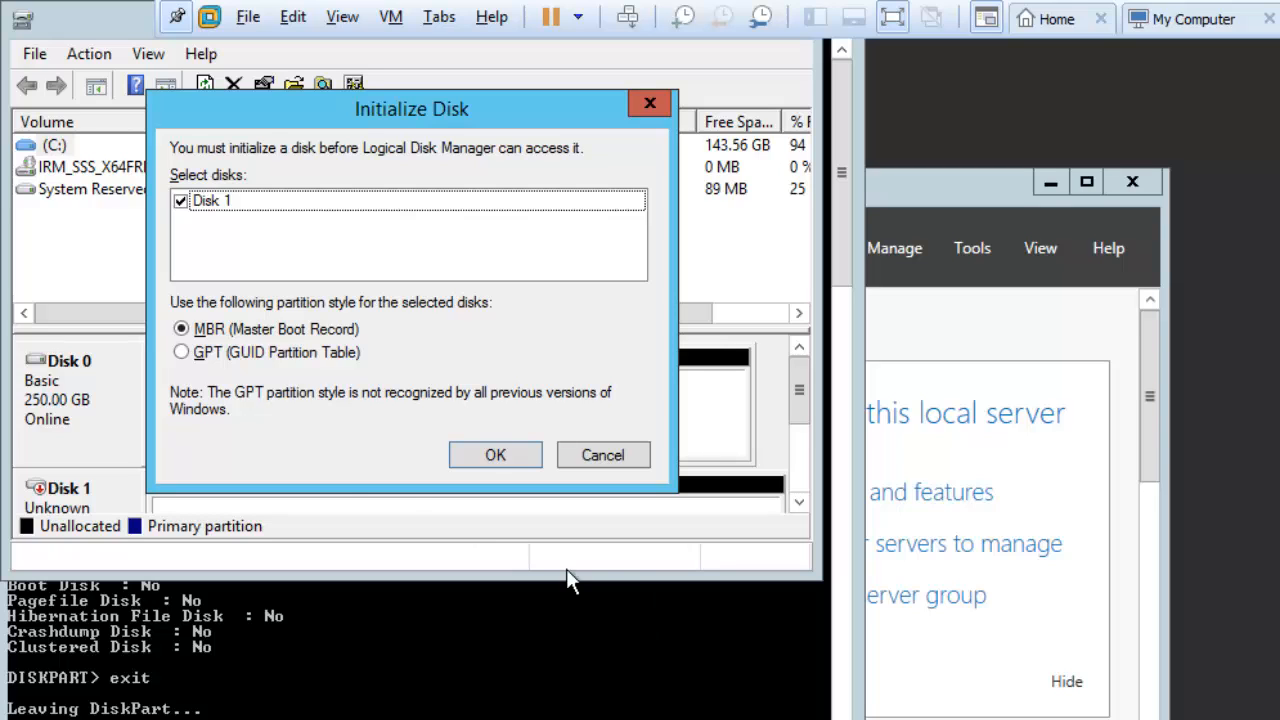
pyautogui.click(495, 455)
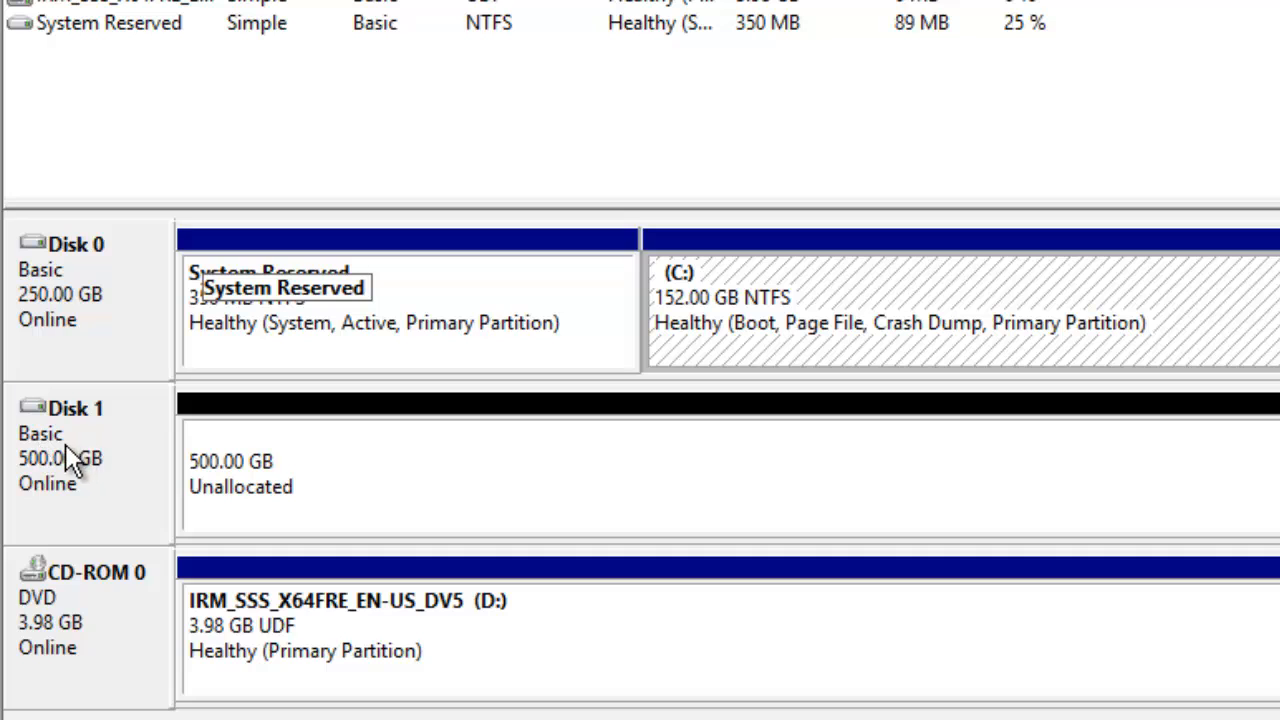
# Create a full-size 511997 MB NTFS simple volume on E: labelled 'Share Drive'
pyautogui.rightClick(400, 470)
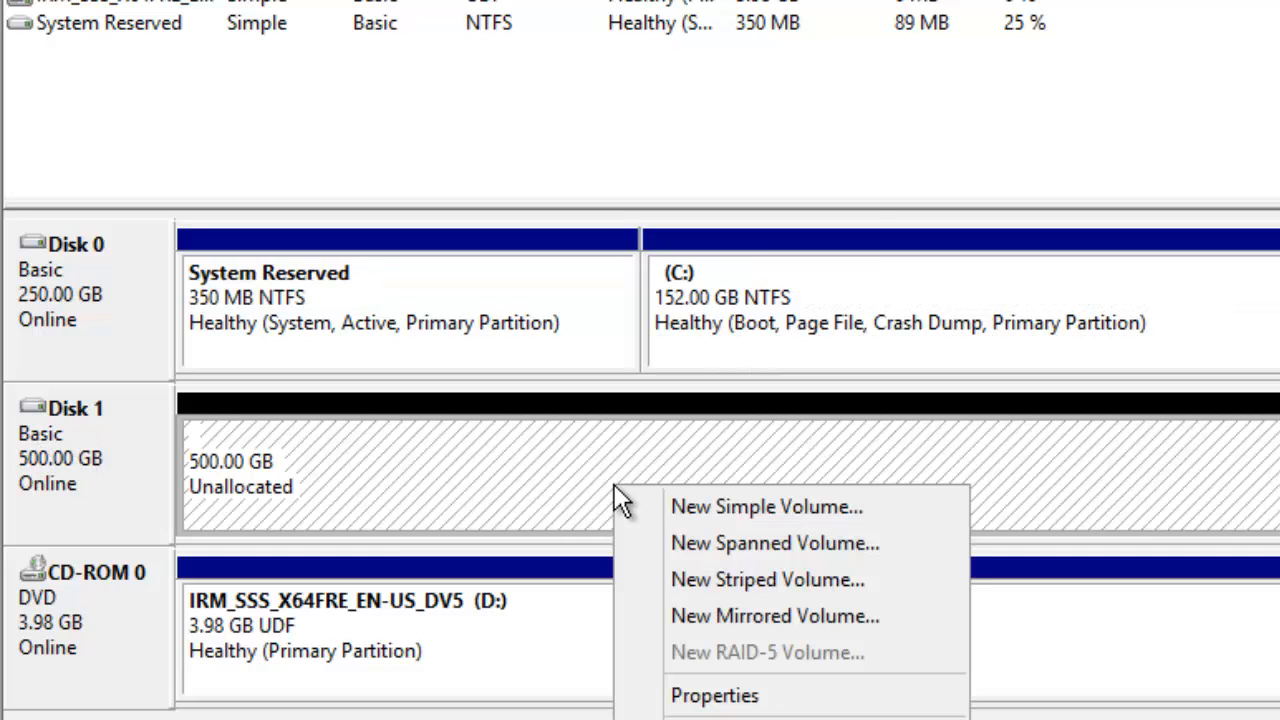
pyautogui.click(766, 506)
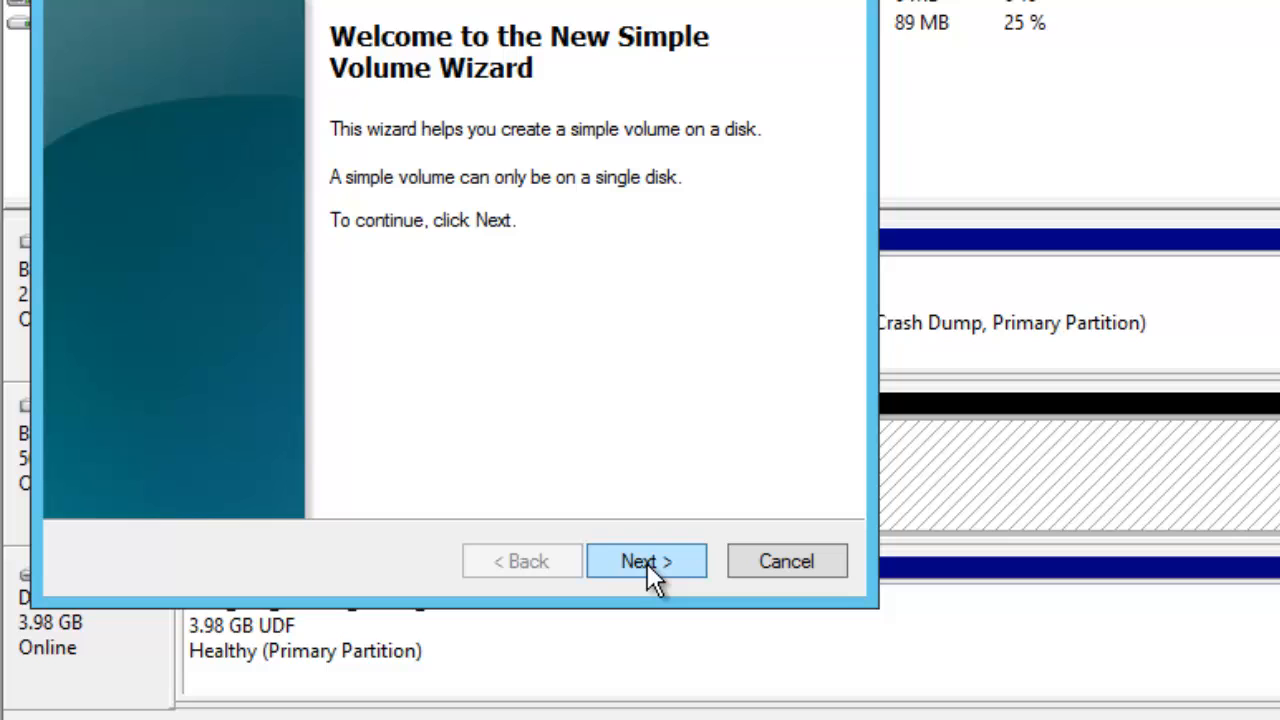
pyautogui.click(646, 561)
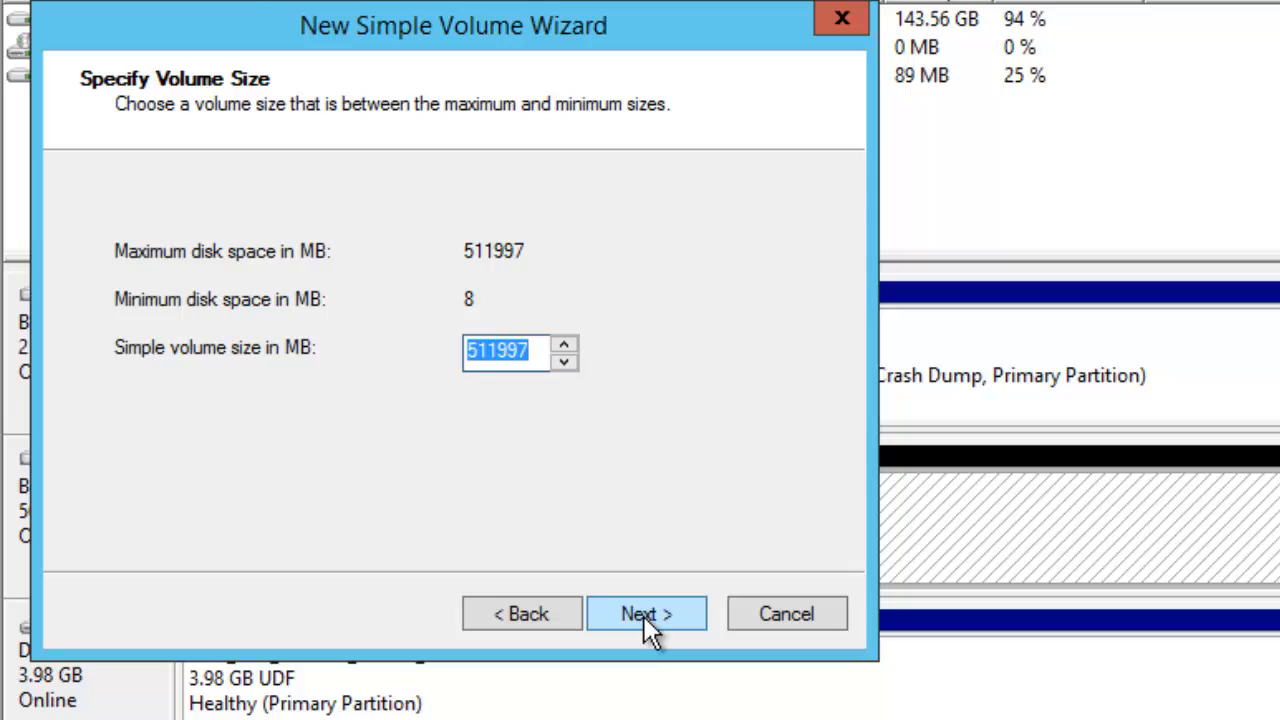
pyautogui.click(645, 613)
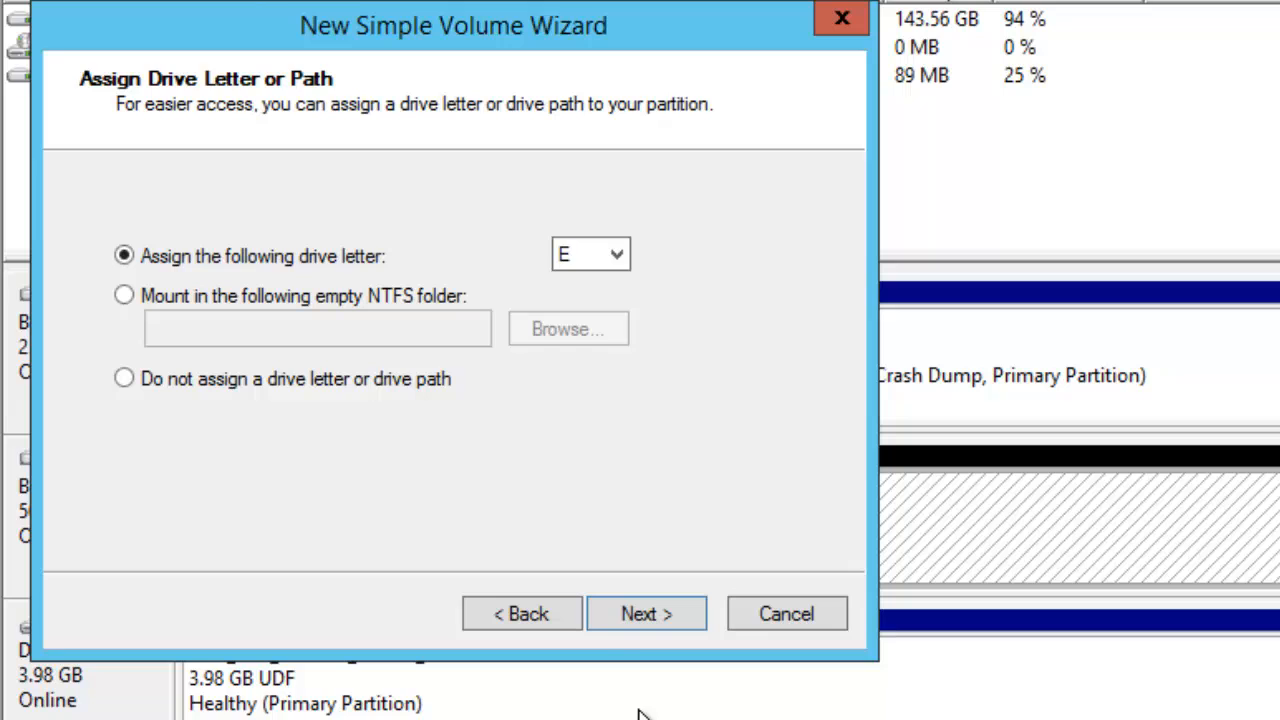
pyautogui.click(646, 613)
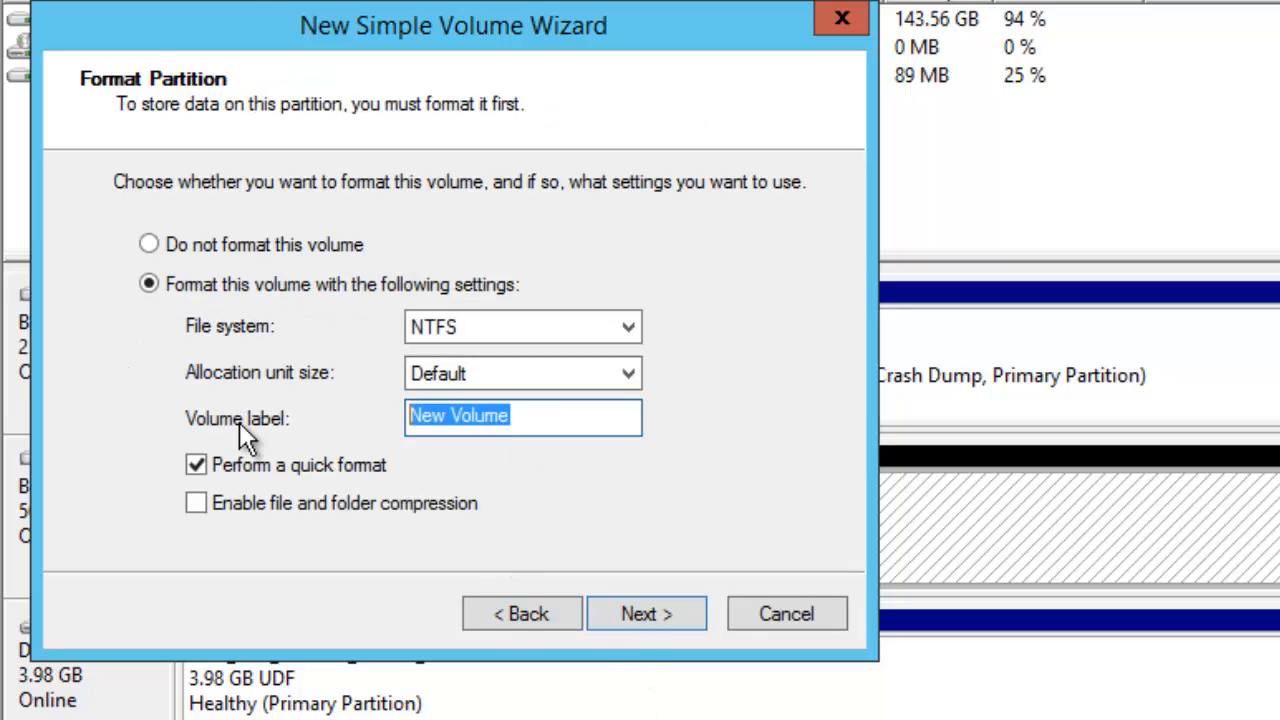
pyautogui.write('Share')
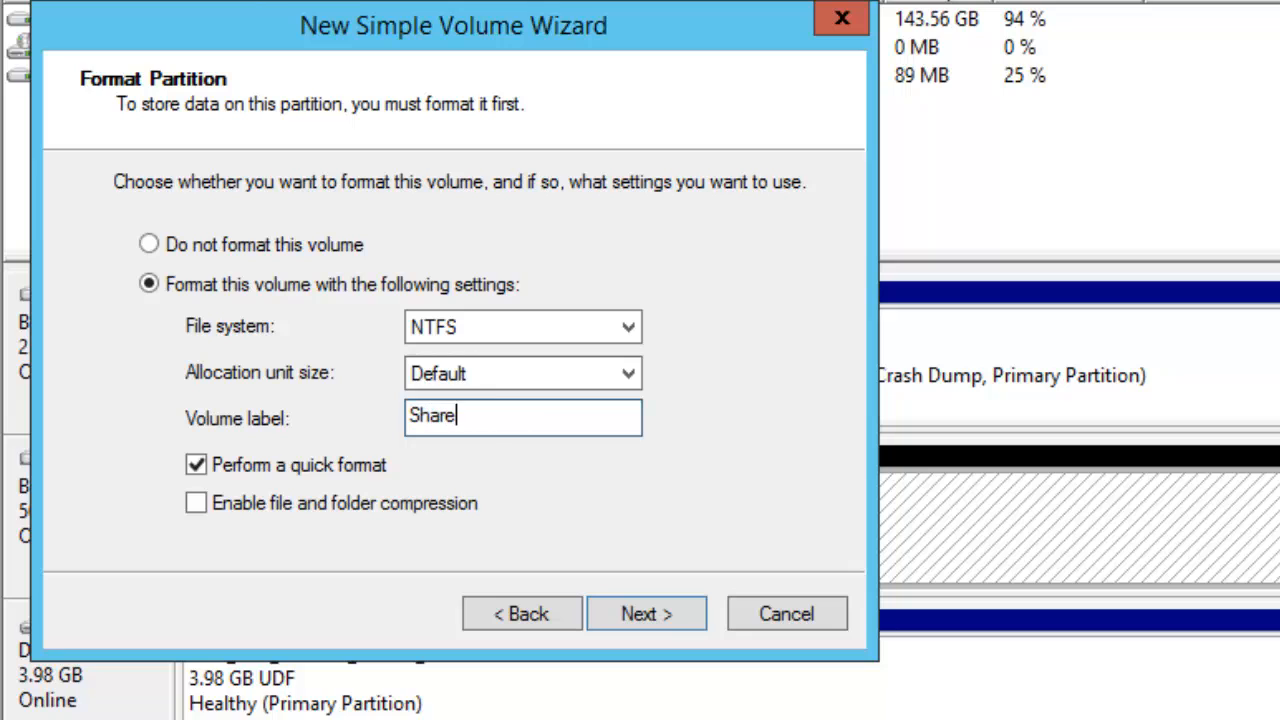
pyautogui.write('Drive')
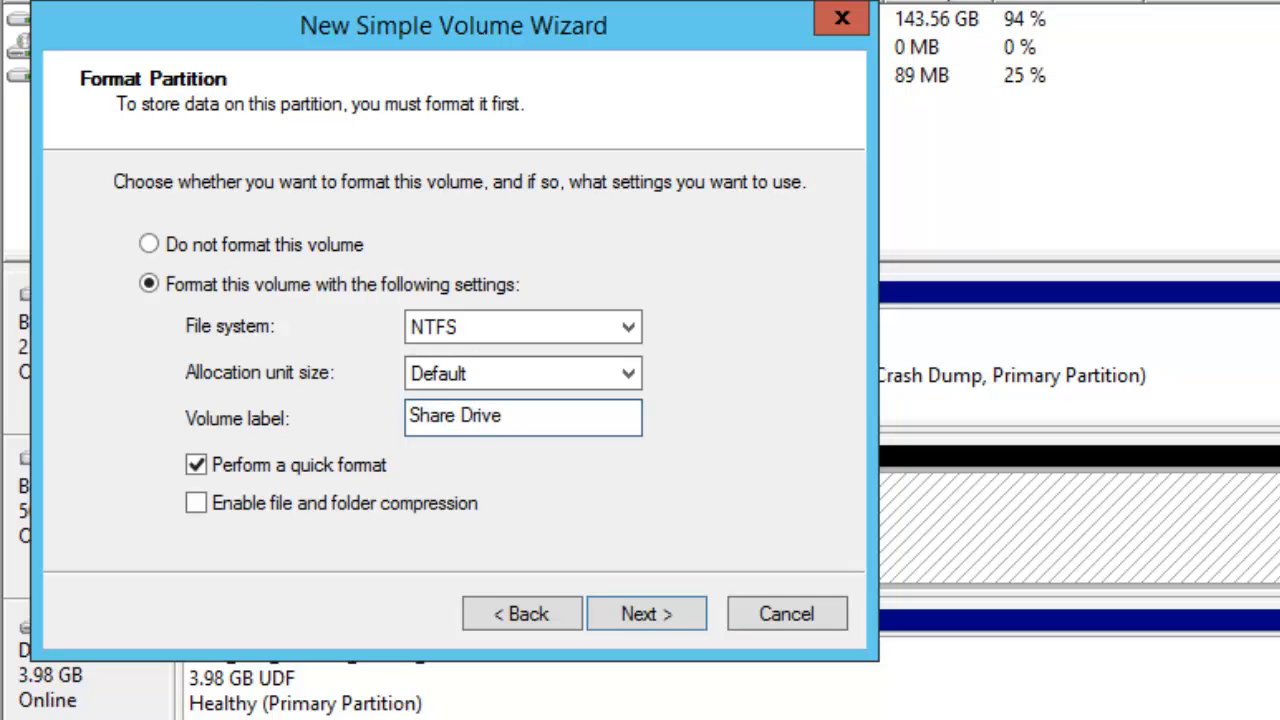
pyautogui.click(646, 613)
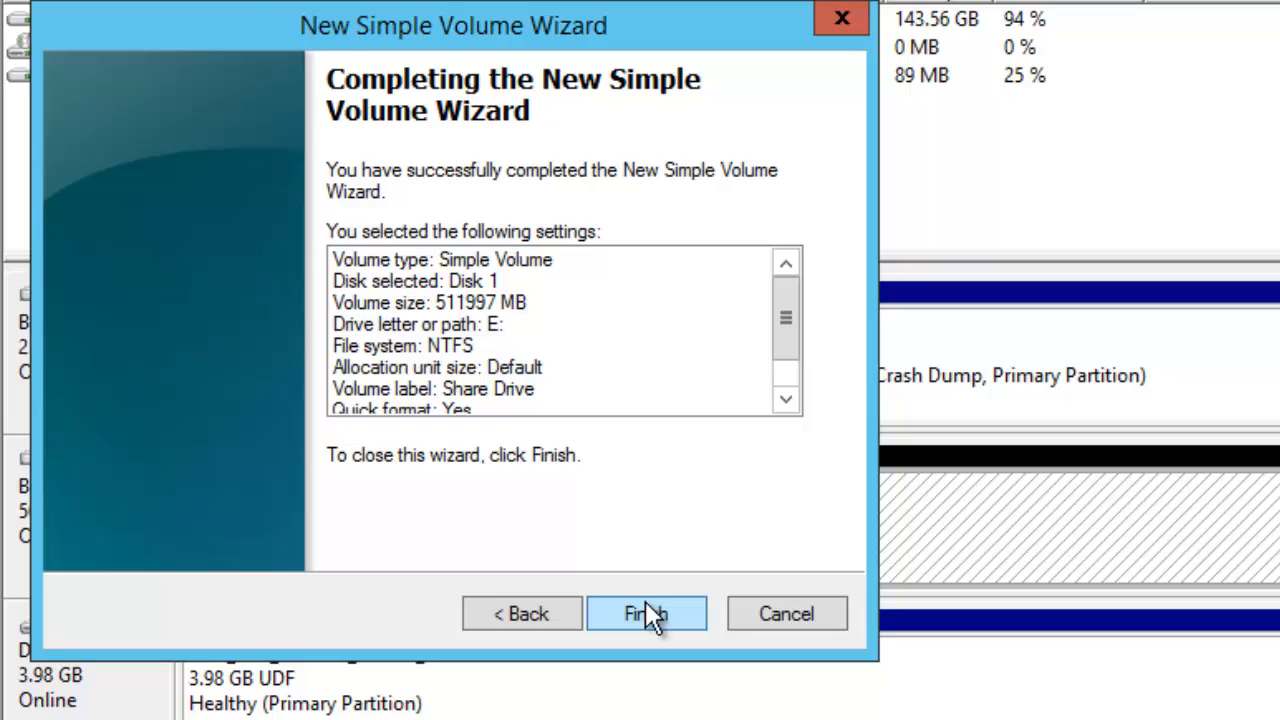
pyautogui.click(645, 613)
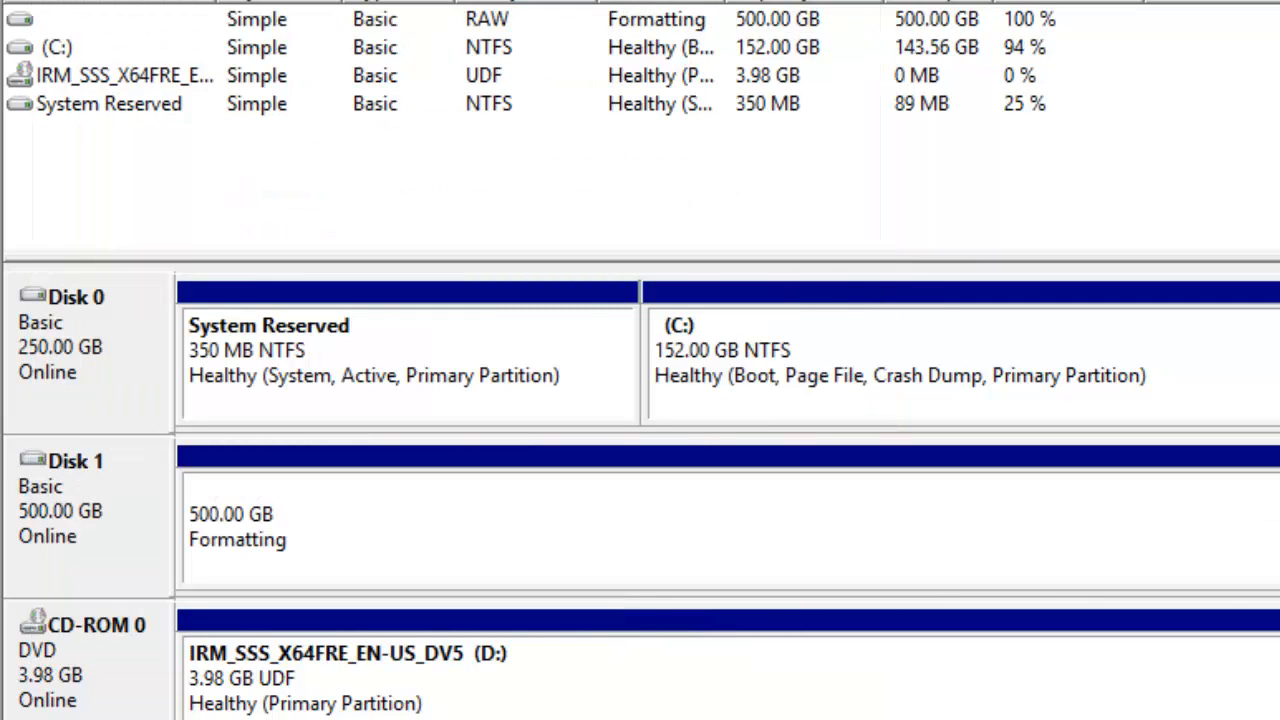